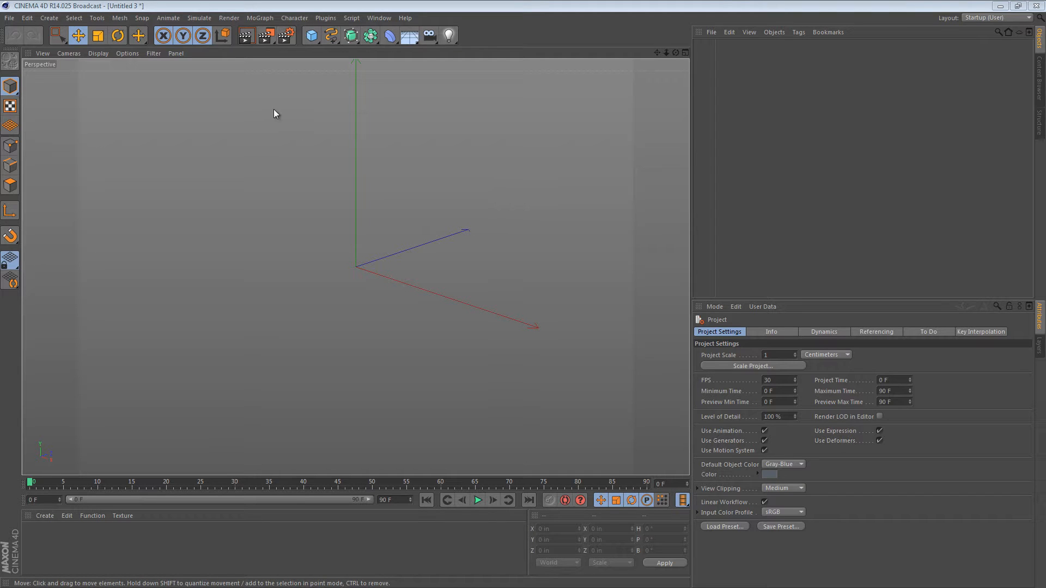
# Add a sphere primitive to the scene and start selecting faces on it
pyautogui.click(310, 36)
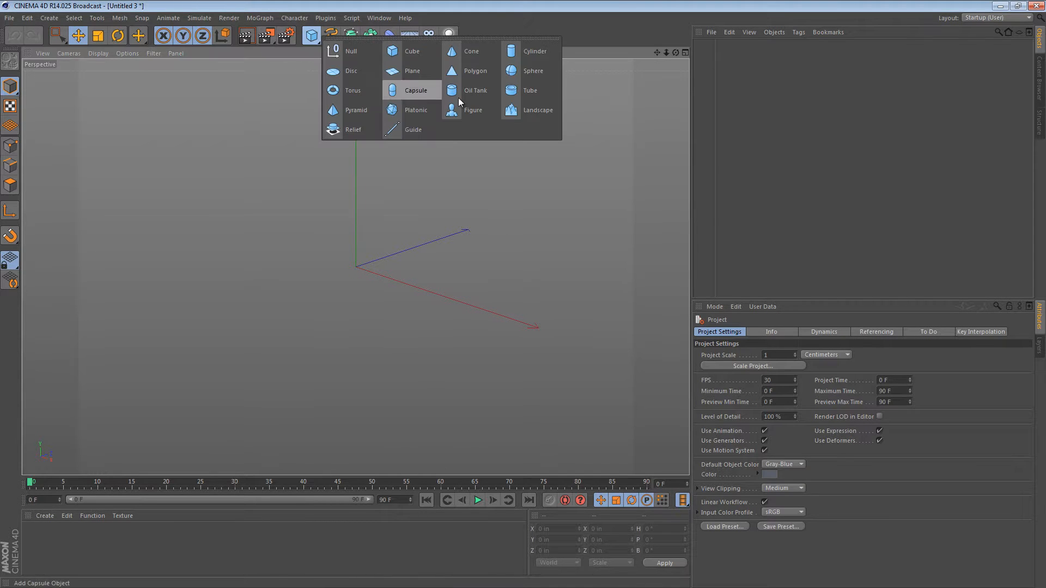
pyautogui.moveTo(434, 50)
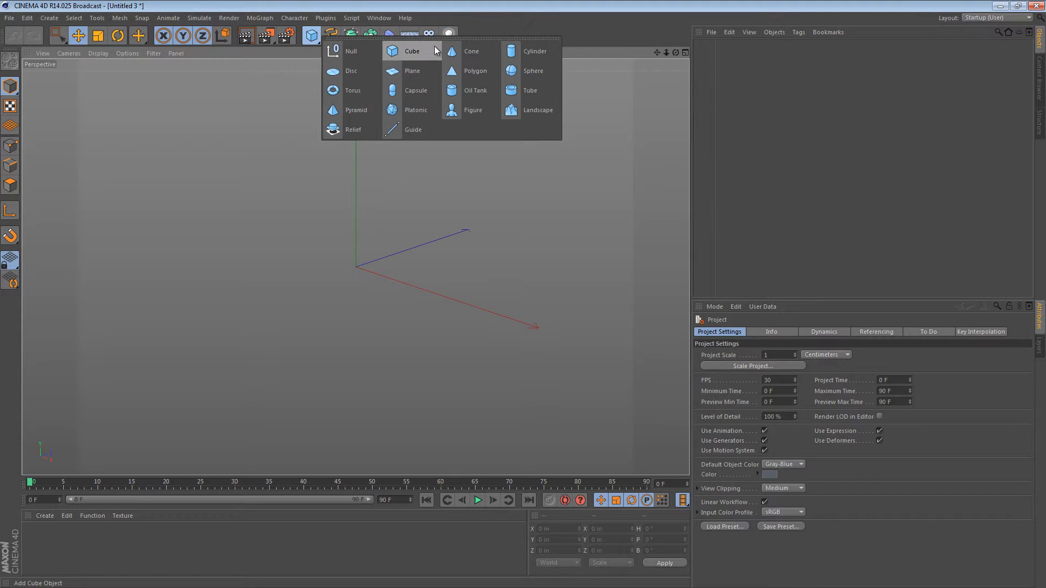
pyautogui.moveTo(533, 71)
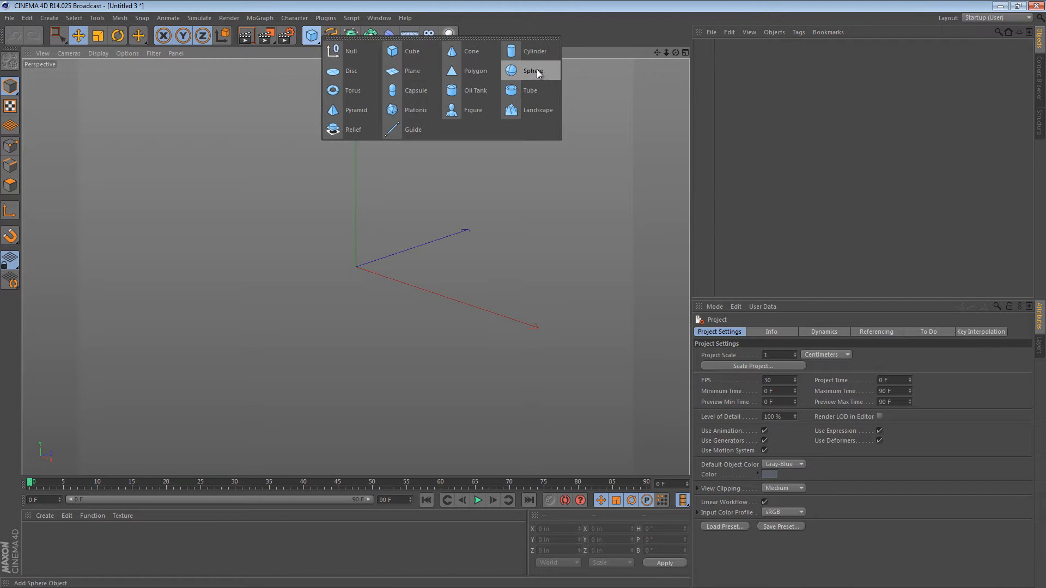
pyautogui.click(533, 71)
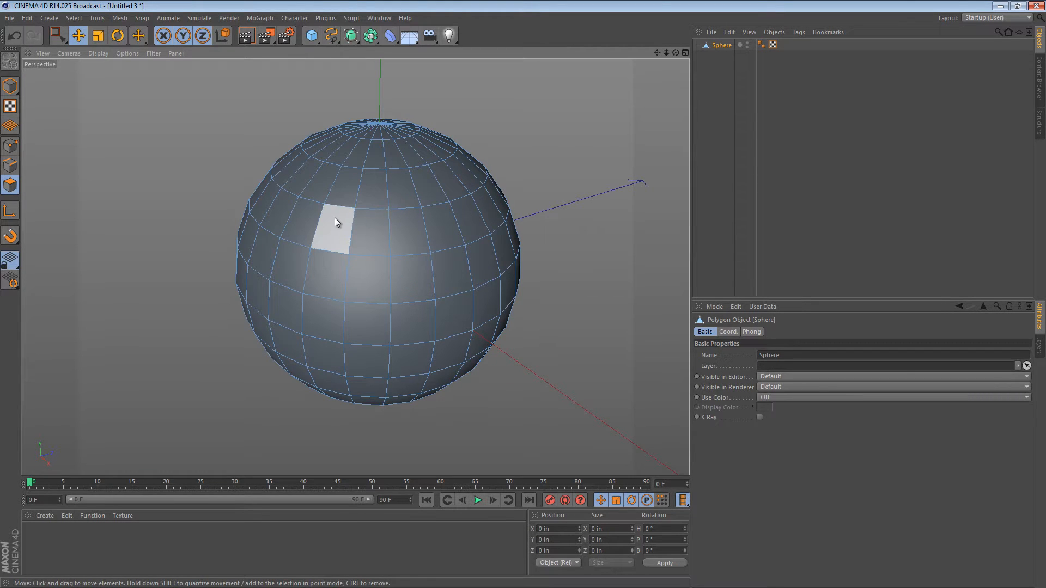
pyautogui.click(58, 35)
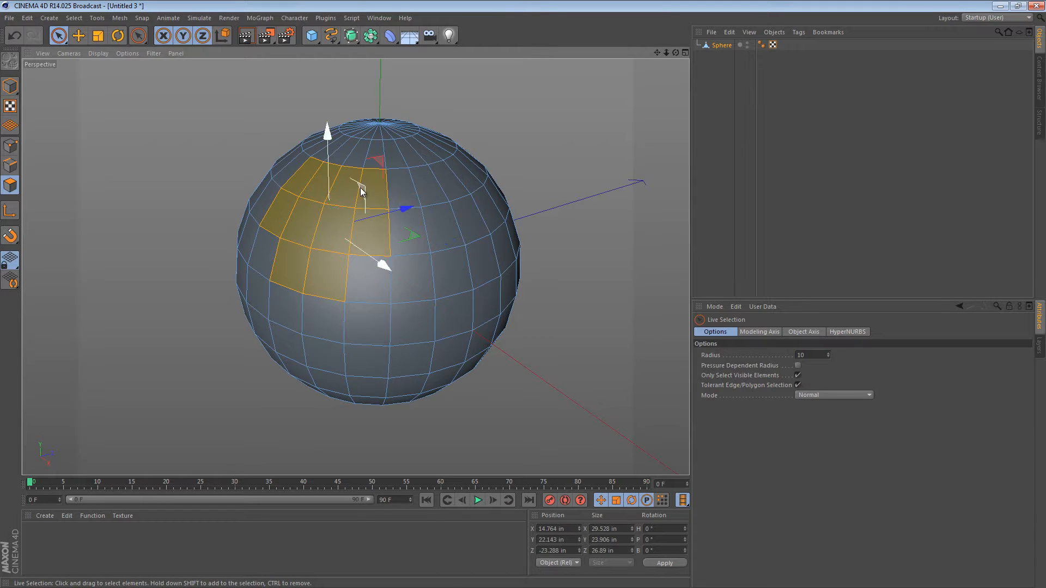
pyautogui.rightClick(363, 189)
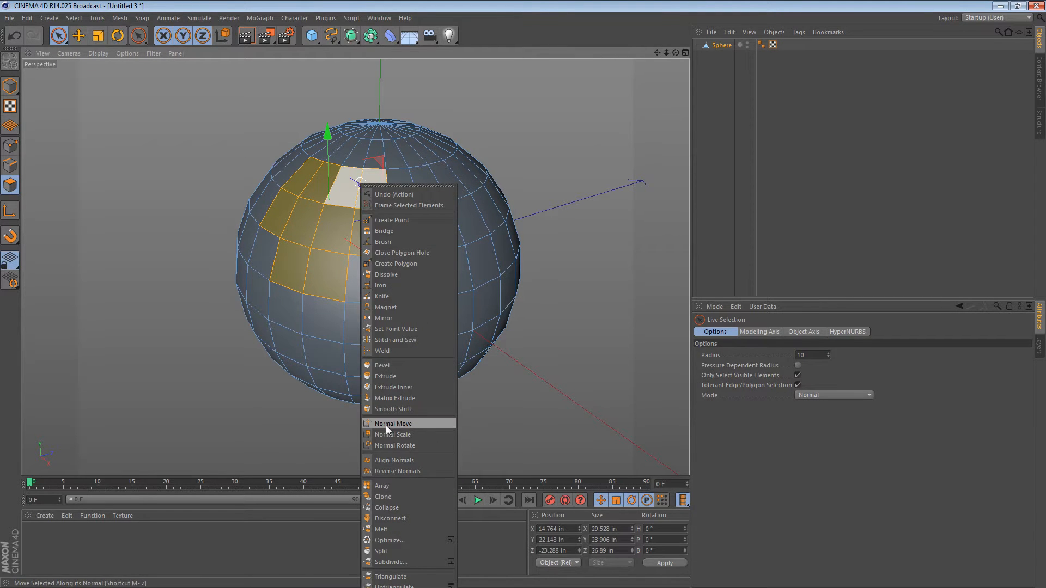
pyautogui.moveTo(393, 434)
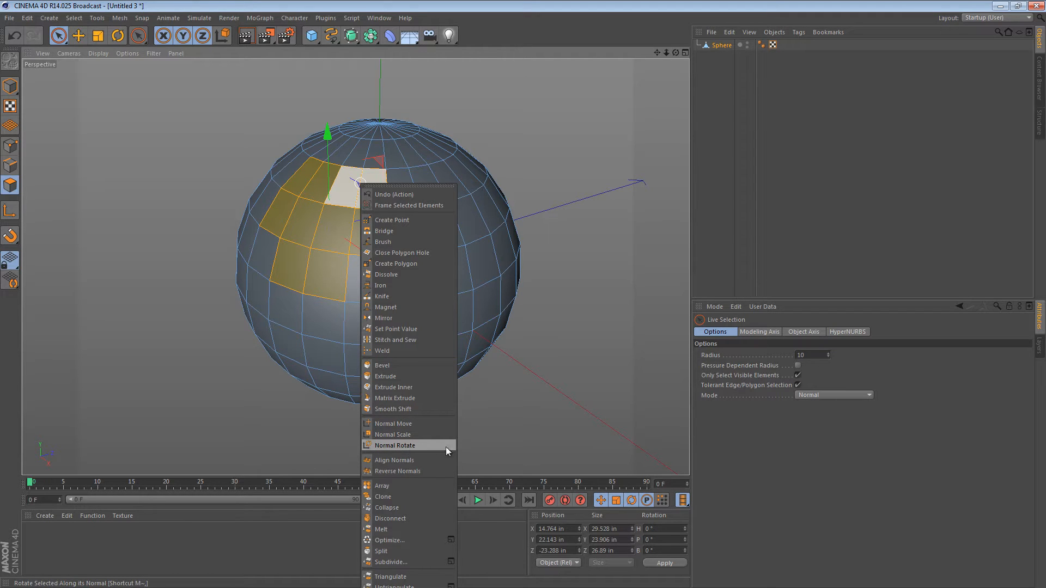
pyautogui.moveTo(427, 434)
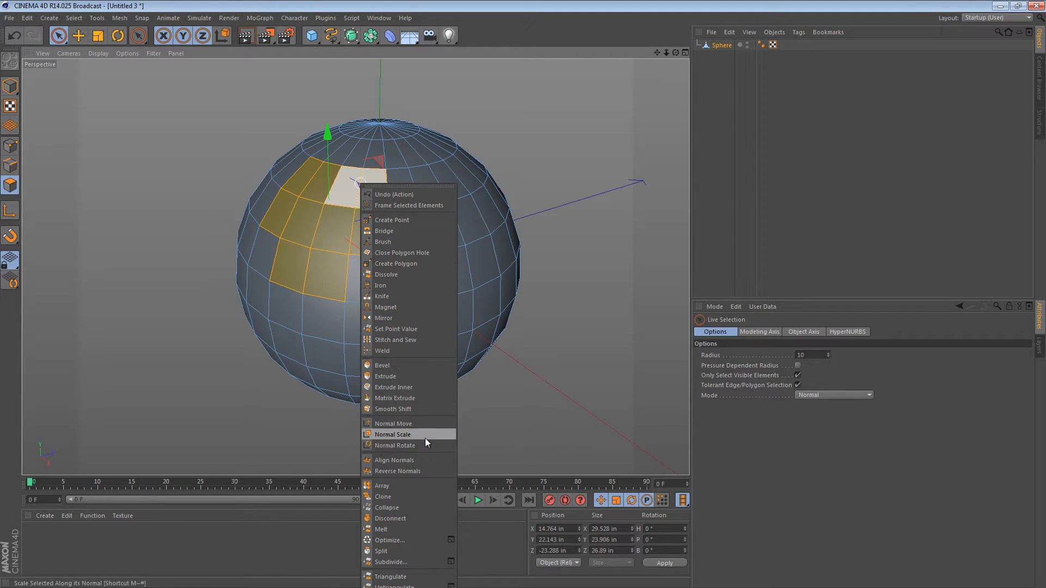
pyautogui.moveTo(393, 424)
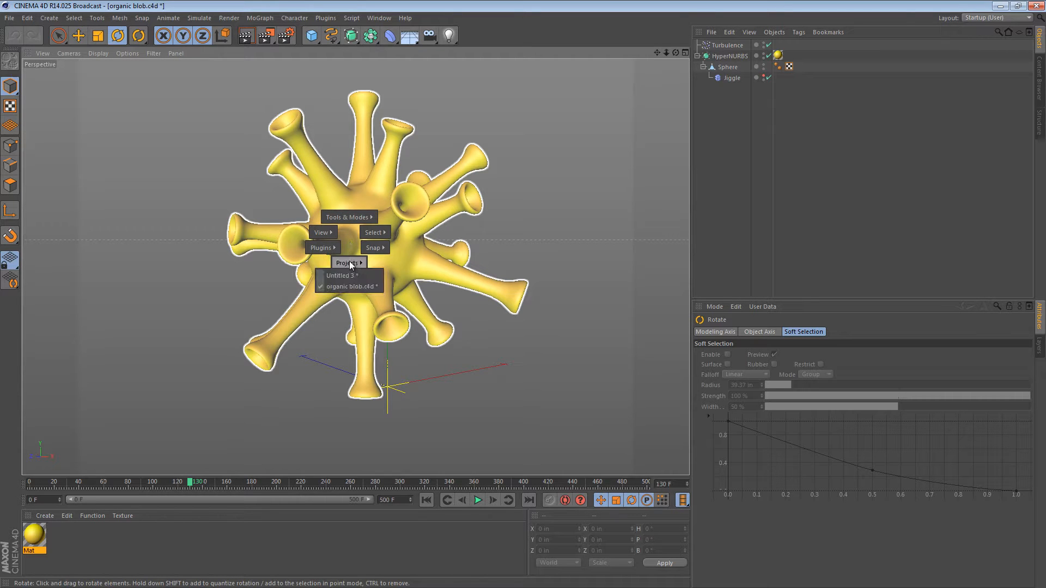
pyautogui.click(341, 276)
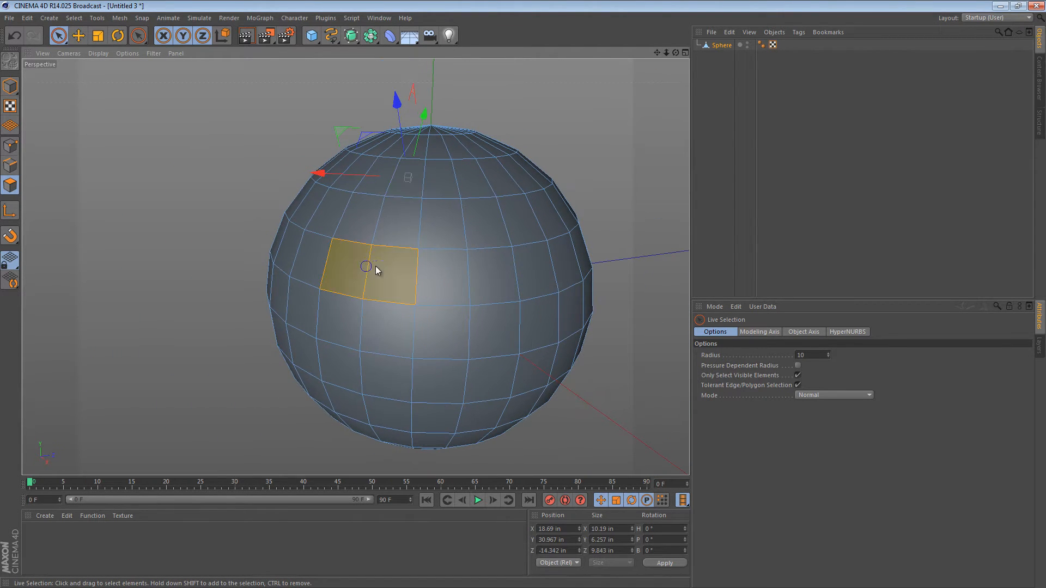
# Push the selected sphere faces outward with Normal Move, then bring up the modeling commands again
pyautogui.rightClick(377, 270)
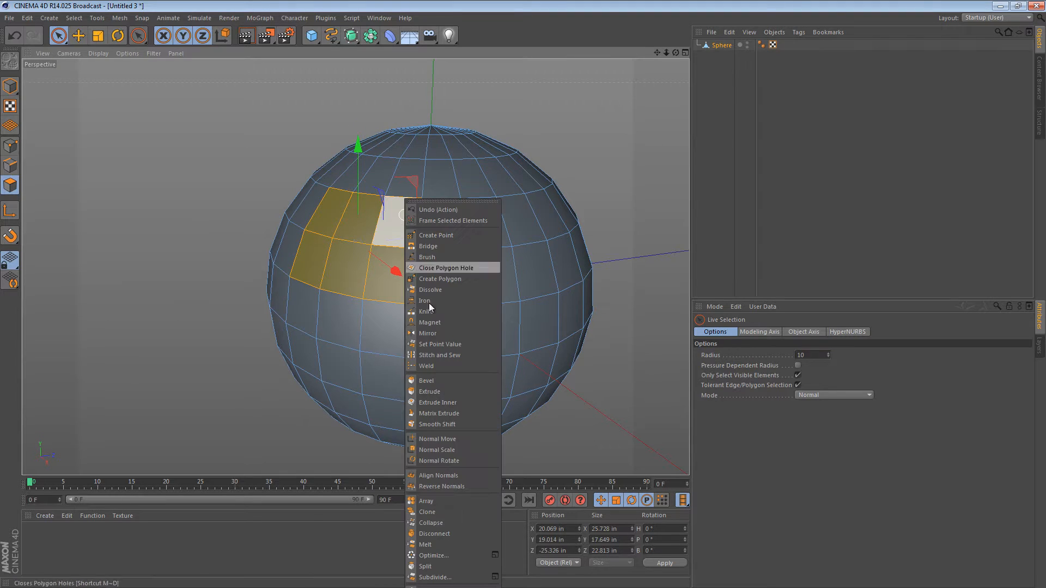
pyautogui.click(437, 439)
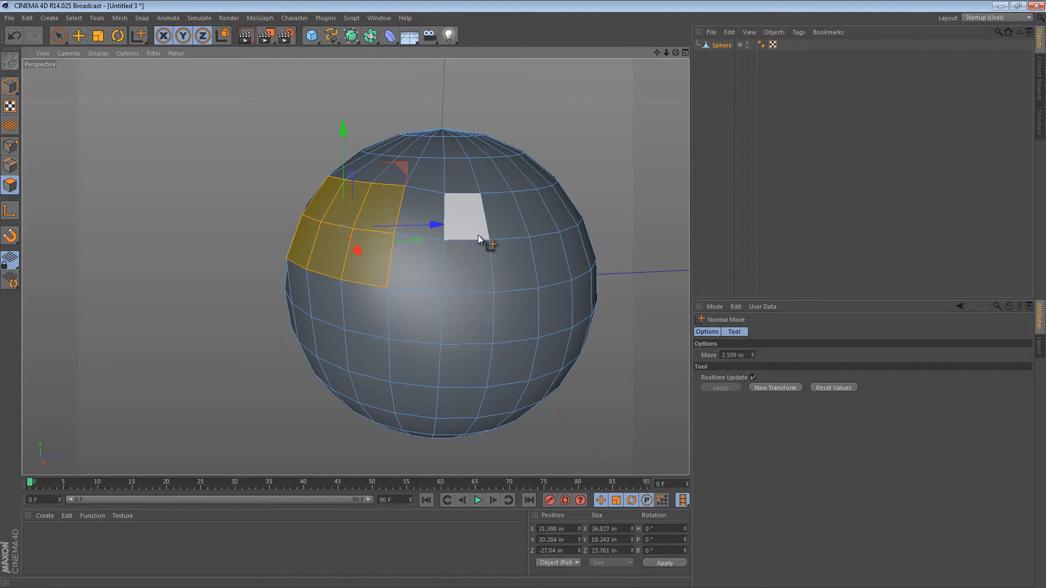
pyautogui.rightClick(478, 239)
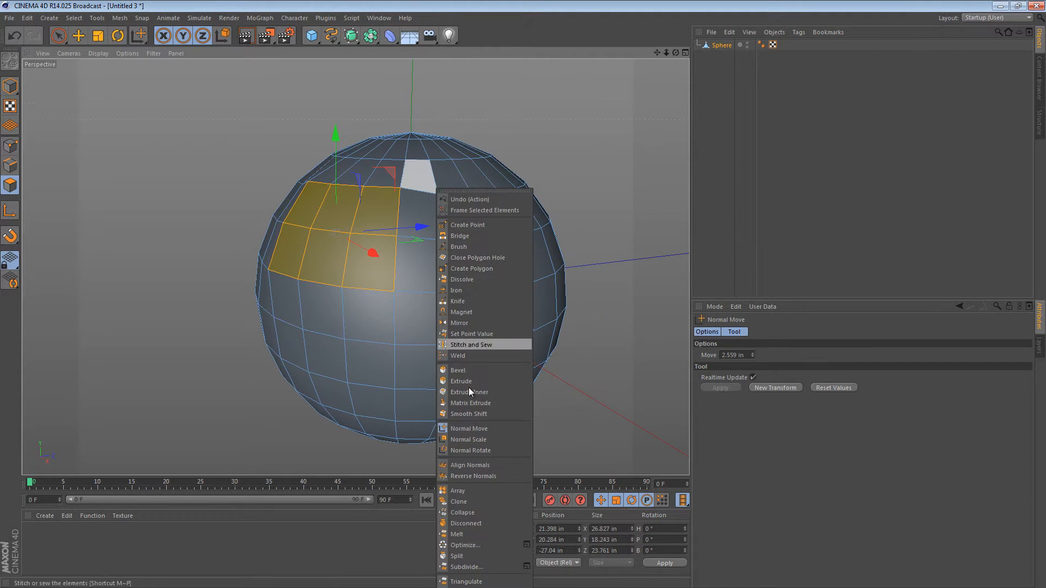
pyautogui.click(470, 450)
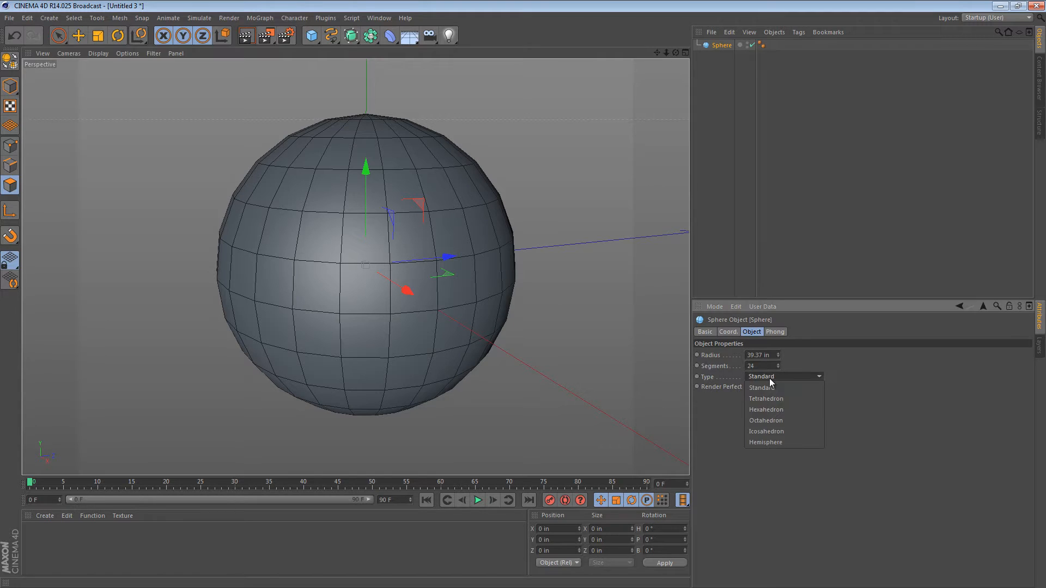
# Set the sphere Type to Icosahedron so it is built from triangles
pyautogui.click(766, 431)
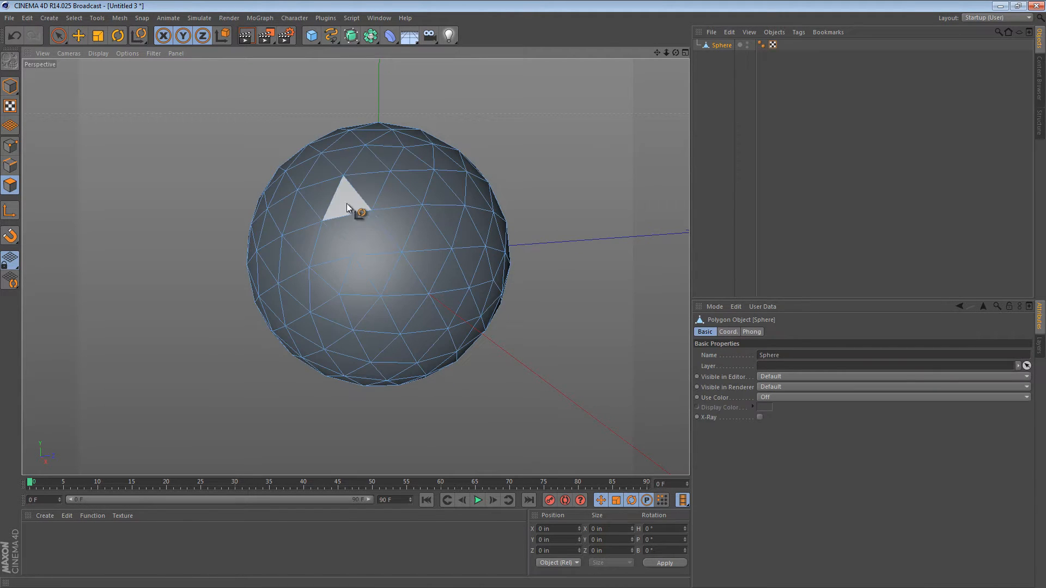
# Select several hexagonal triangle clusters, including one underneath and a central one
pyautogui.click(58, 35)
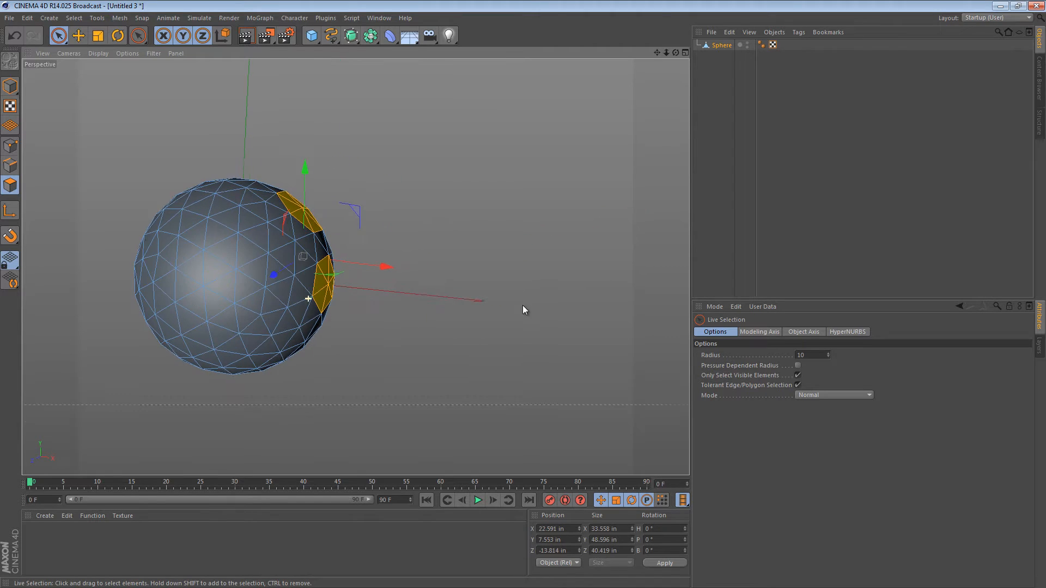
pyautogui.click(207, 217)
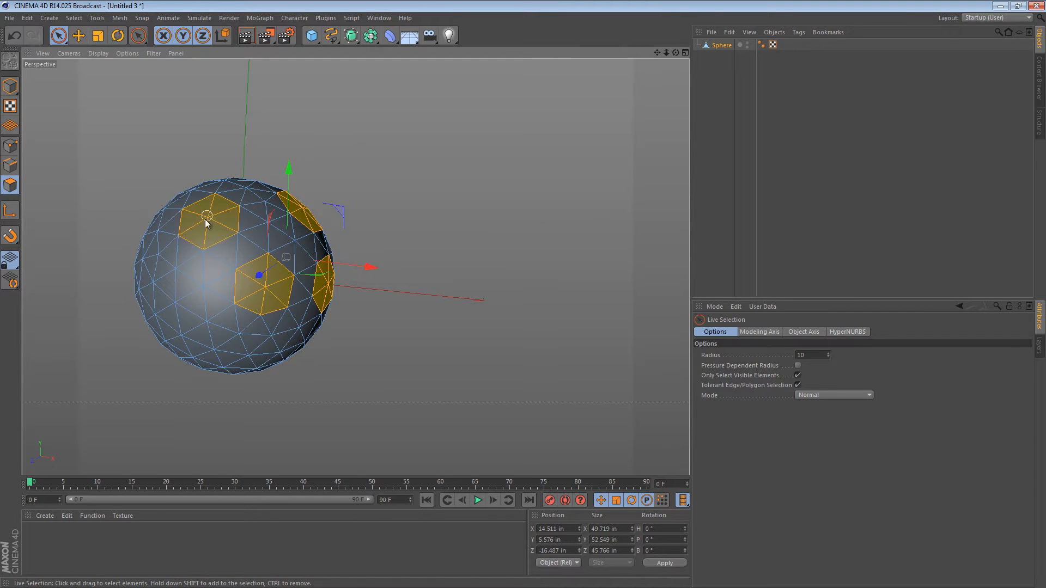
pyautogui.click(247, 246)
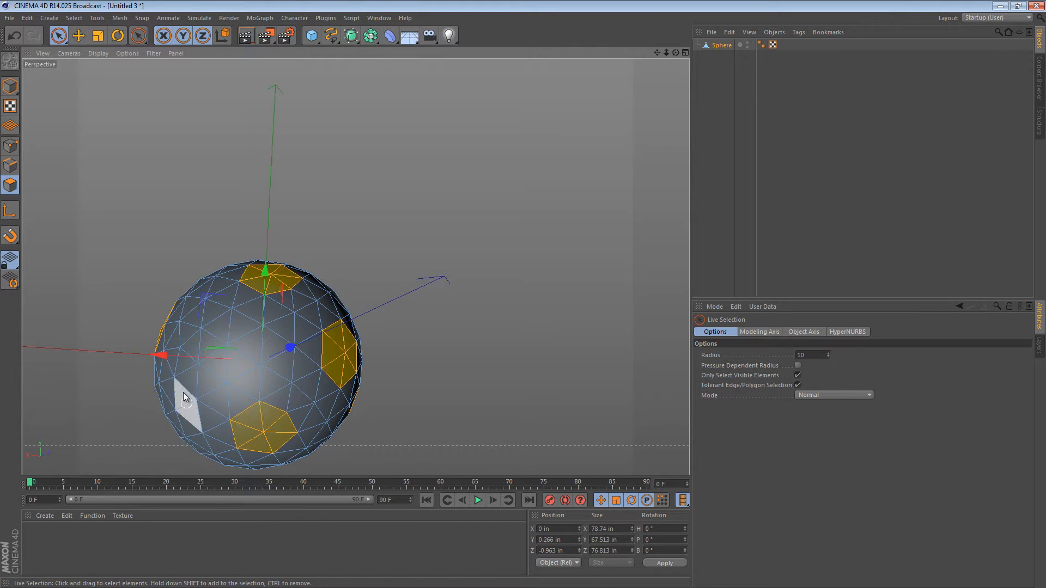
pyautogui.click(205, 363)
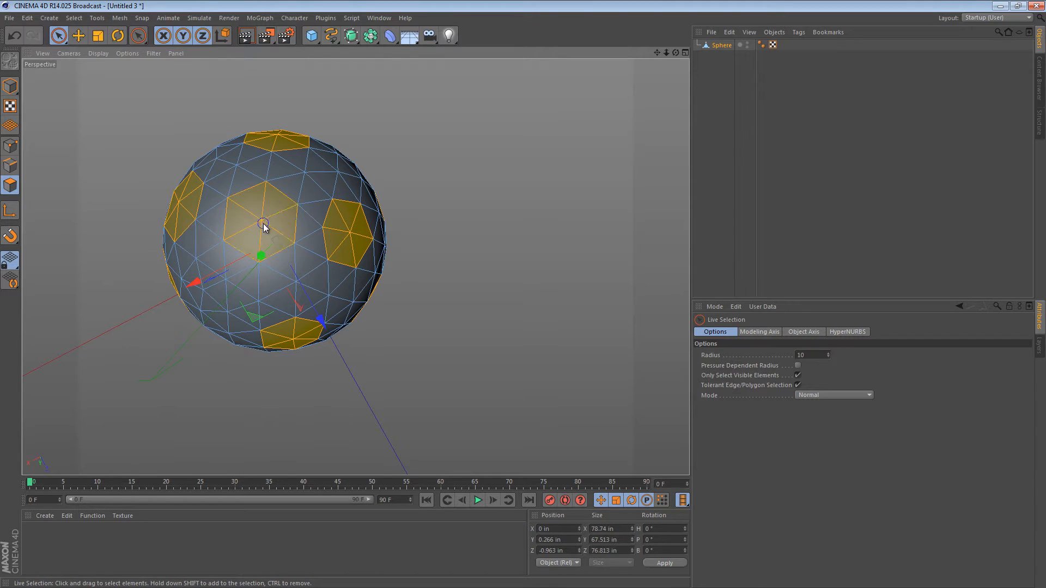
pyautogui.moveTo(264, 224); pyautogui.dragTo(381, 196)
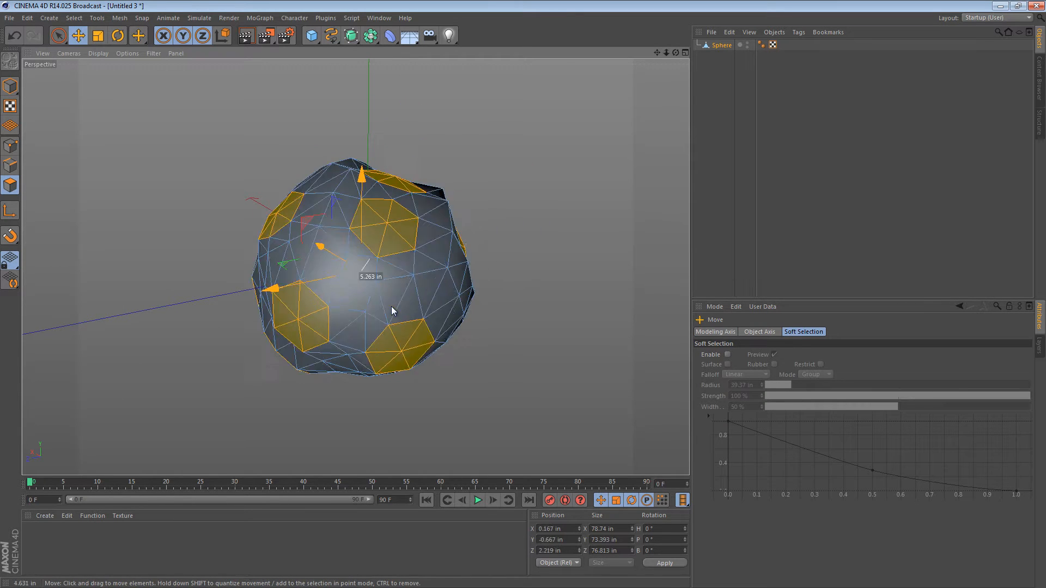
# Apply Normal Scale to the selected hexagonal face clusters
pyautogui.rightClick(392, 310)
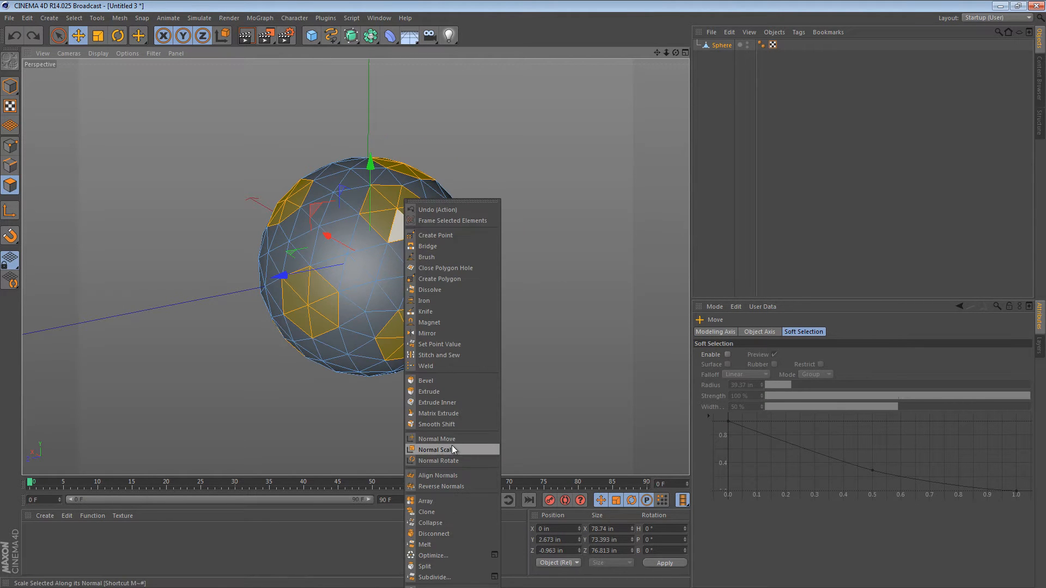
pyautogui.click(429, 392)
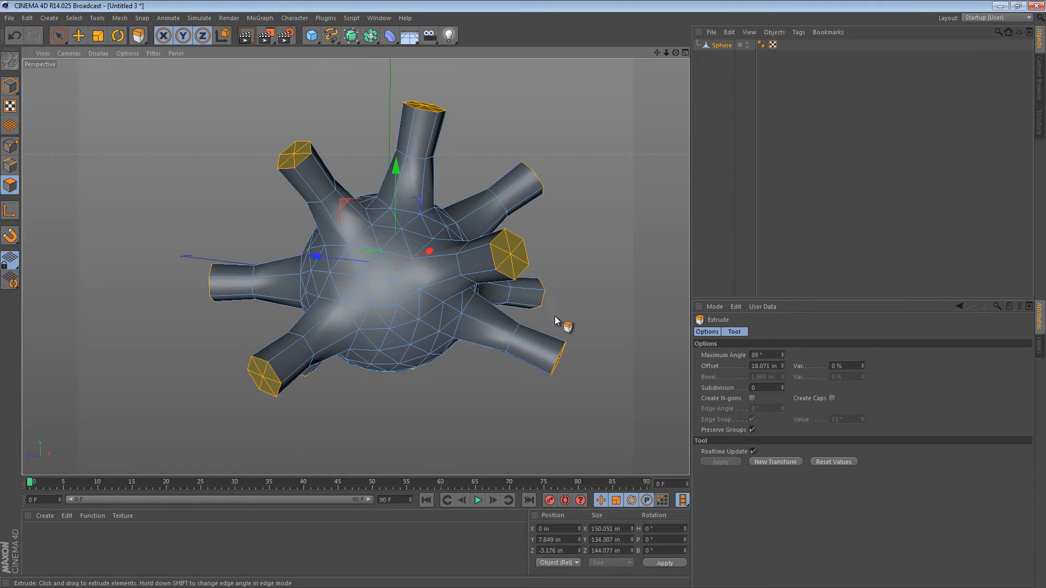
# Shrink the spike tips with Normal Scale, inset them with Extrude Inner, then Normal Scale again
pyautogui.rightClick(557, 321)
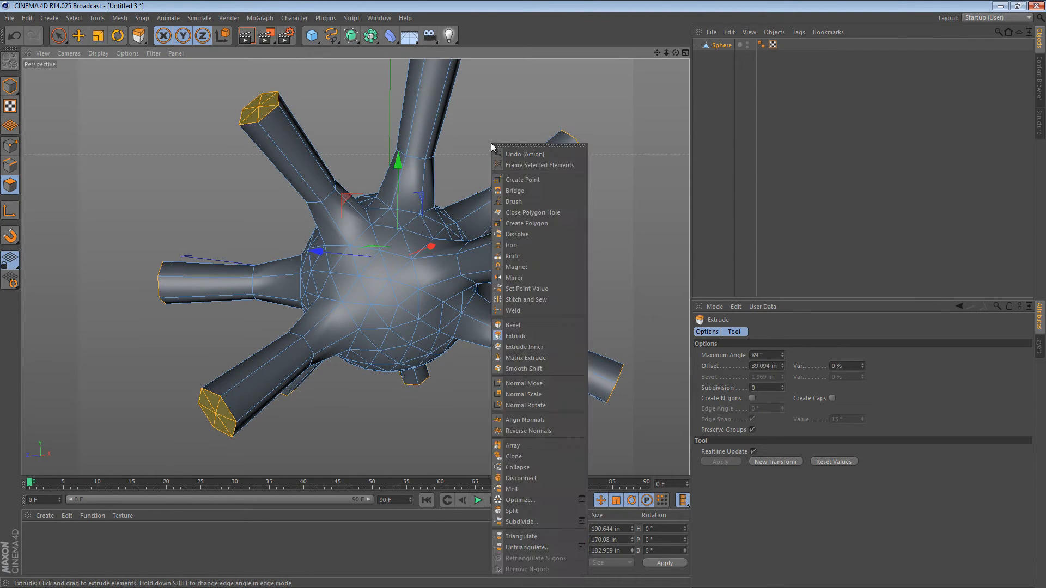
pyautogui.click(525, 394)
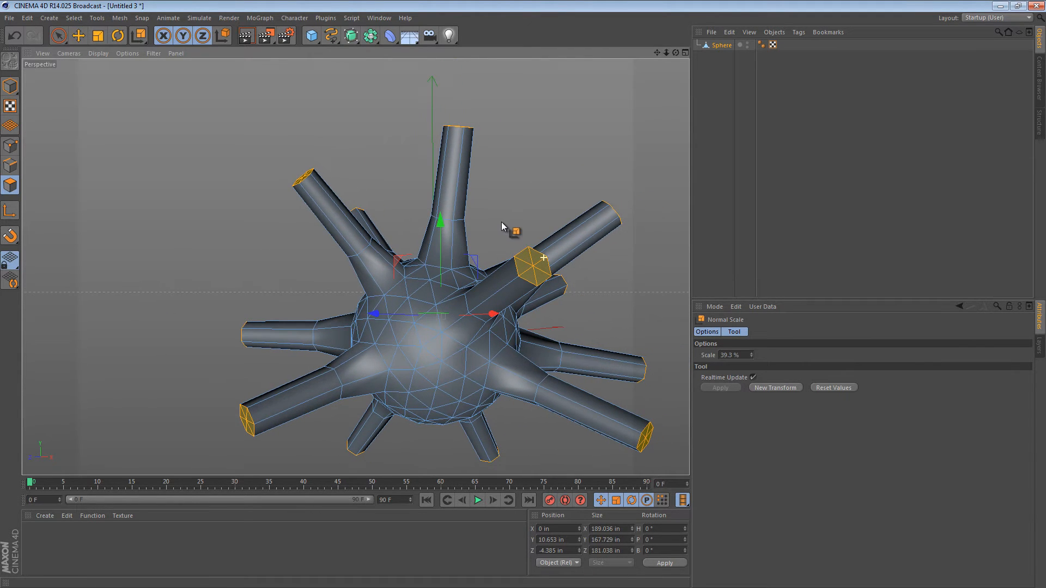
pyautogui.rightClick(502, 226)
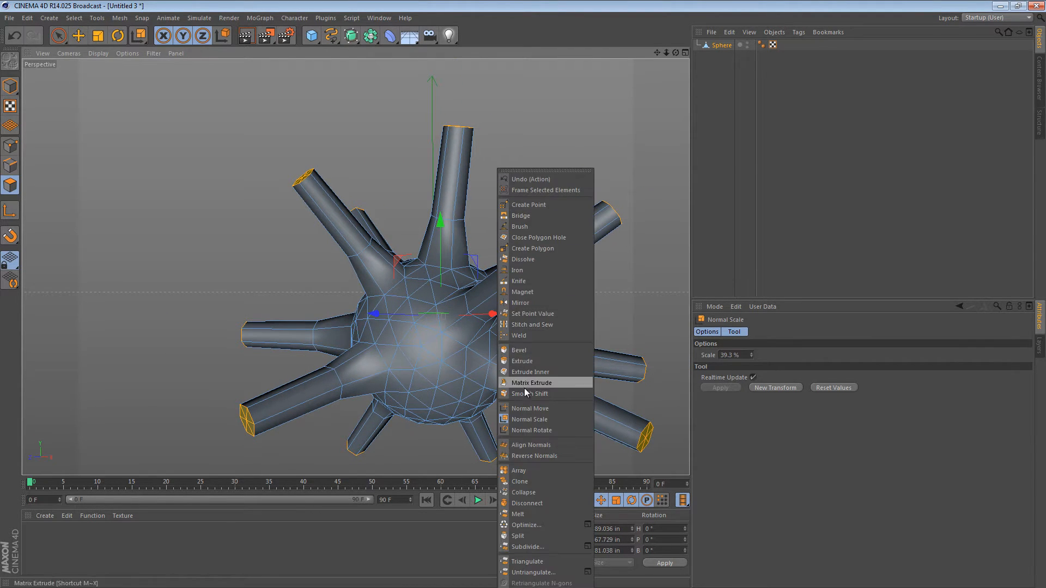
pyautogui.click(530, 371)
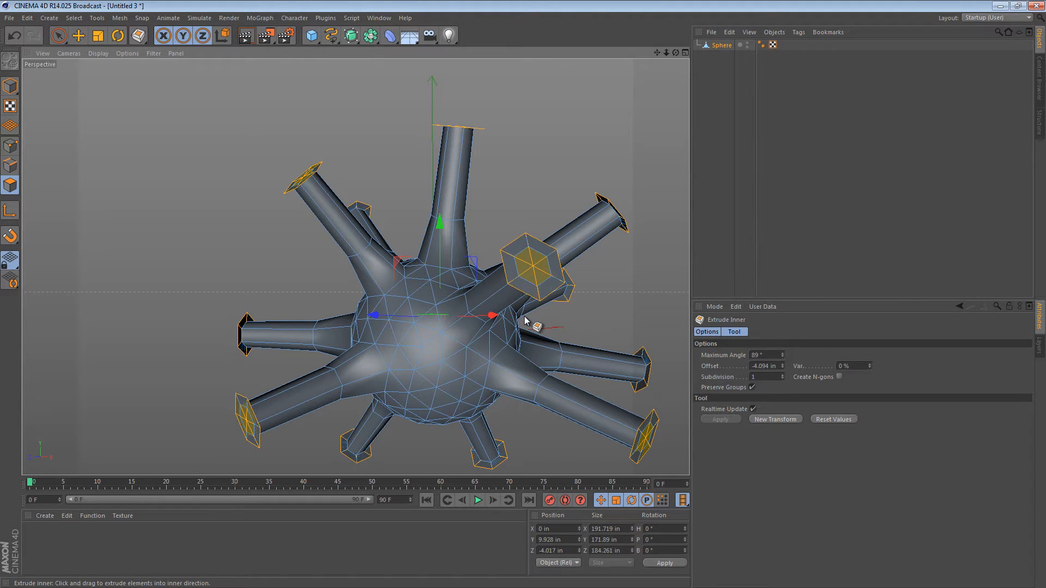
pyautogui.rightClick(526, 321)
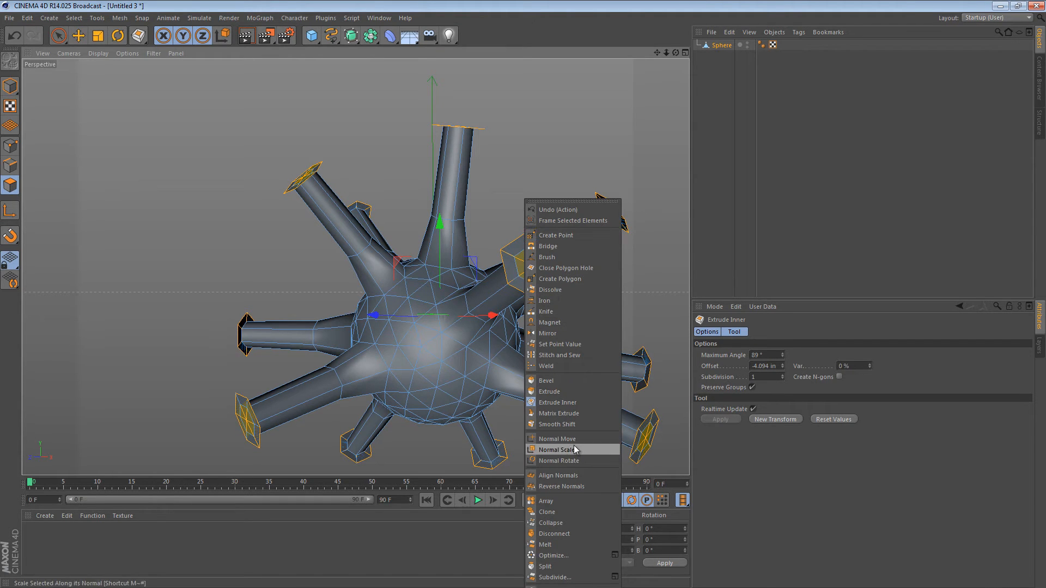
pyautogui.click(557, 439)
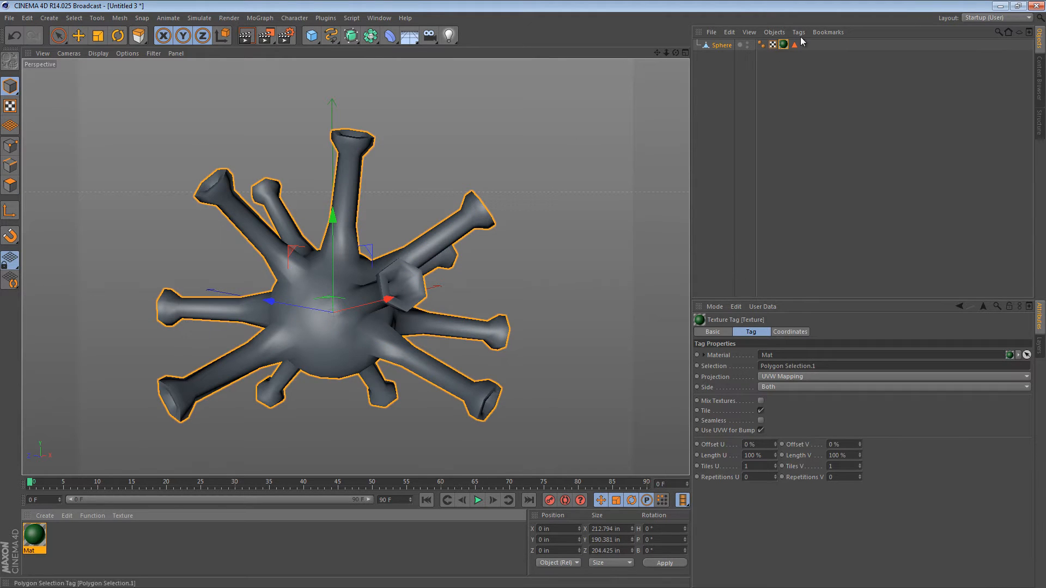
# Inspect the sphere's stored polygon selection tag in the Object Manager
pyautogui.click(793, 44)
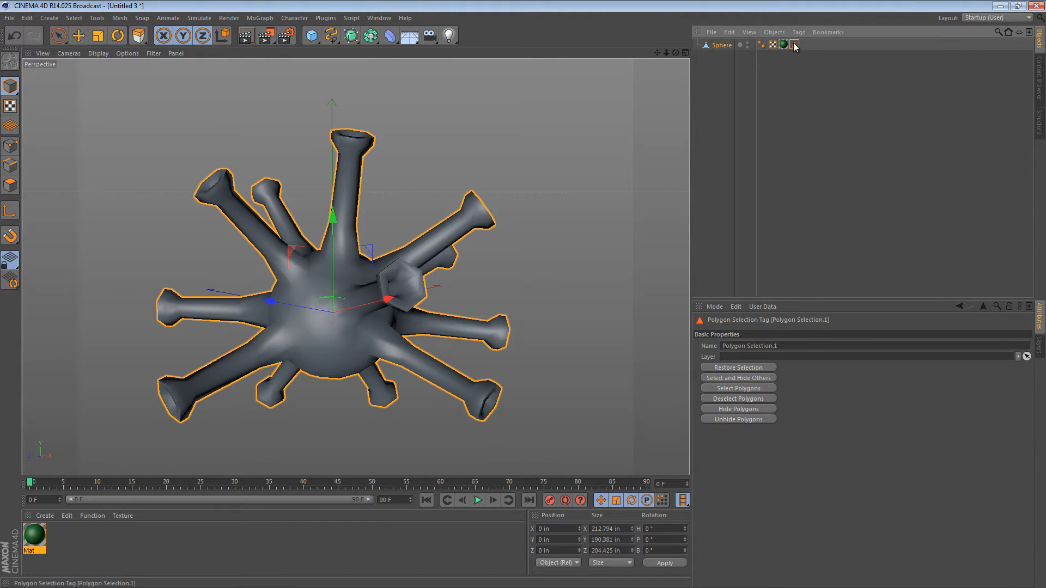
pyautogui.click(784, 44)
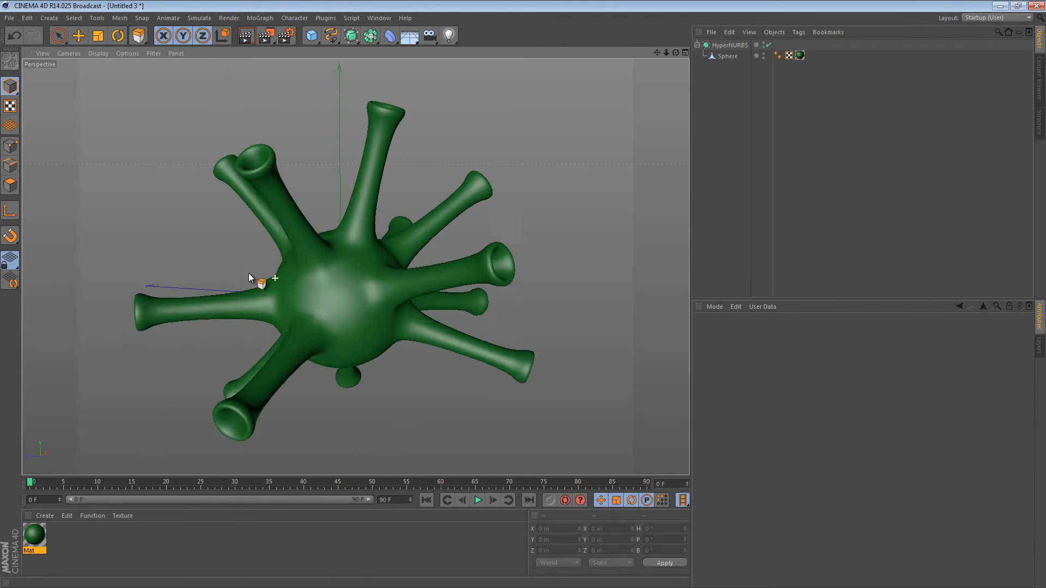
# Switch to the organic blob project, then play and stop its jiggle animation
pyautogui.rightClick(407, 160)
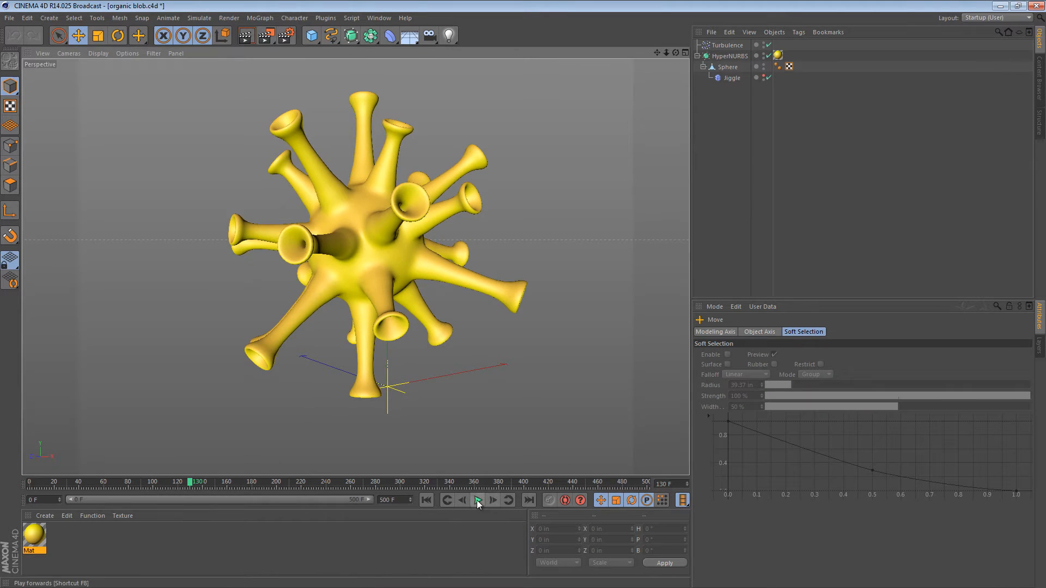
pyautogui.click(477, 500)
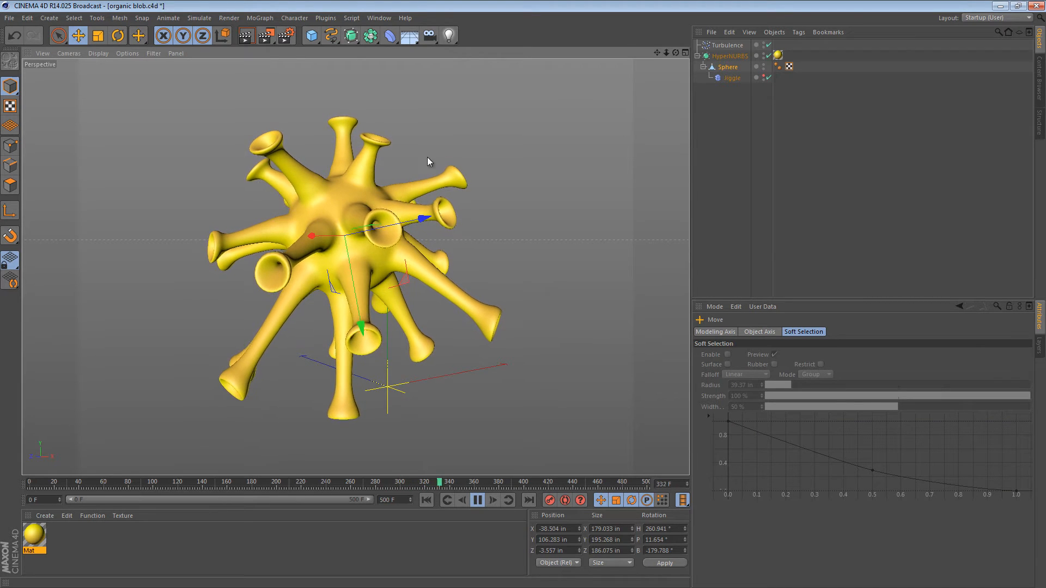
pyautogui.click(478, 500)
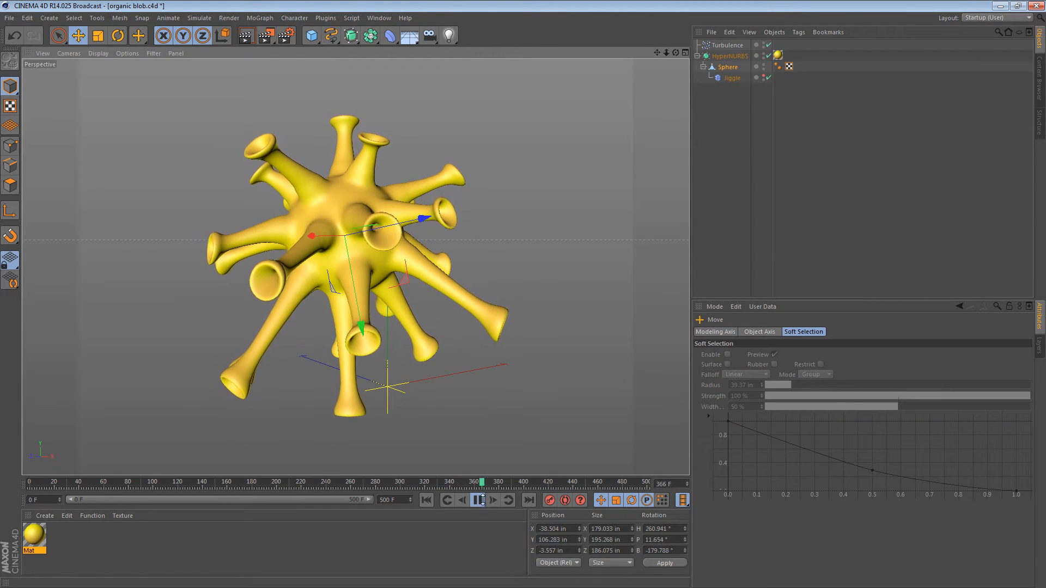
pyautogui.click(476, 500)
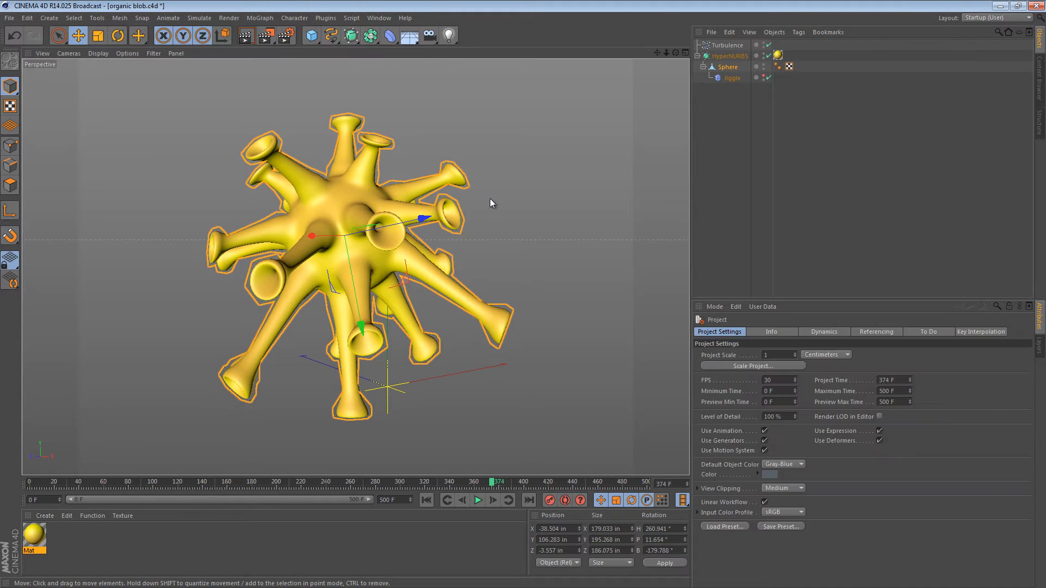
# Switch to moving groups of polygons.c4d, select Sweep NURBS, and pick a straight section's polygons
pyautogui.rightClick(491, 203)
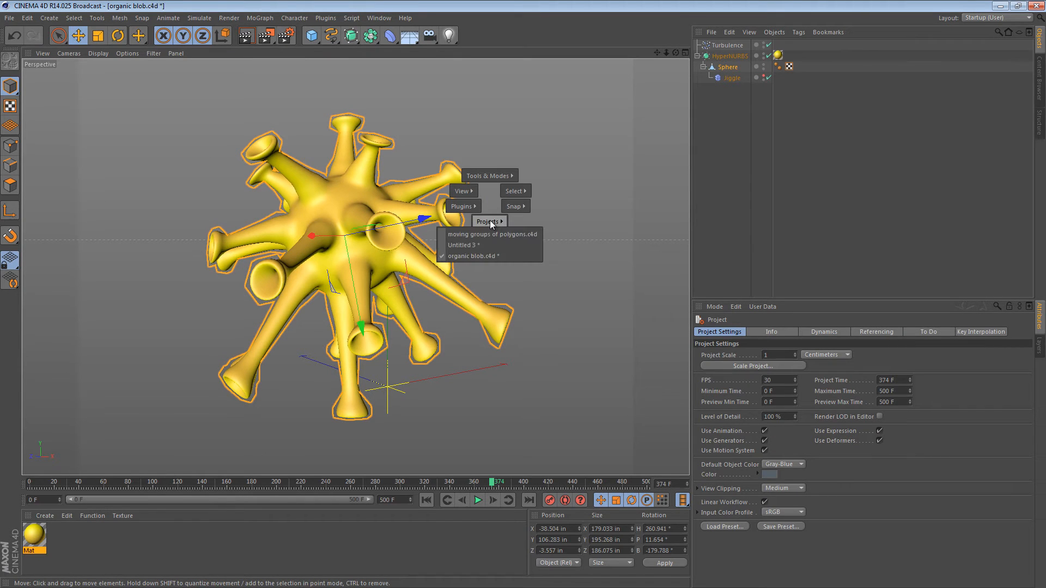
pyautogui.moveTo(483, 234)
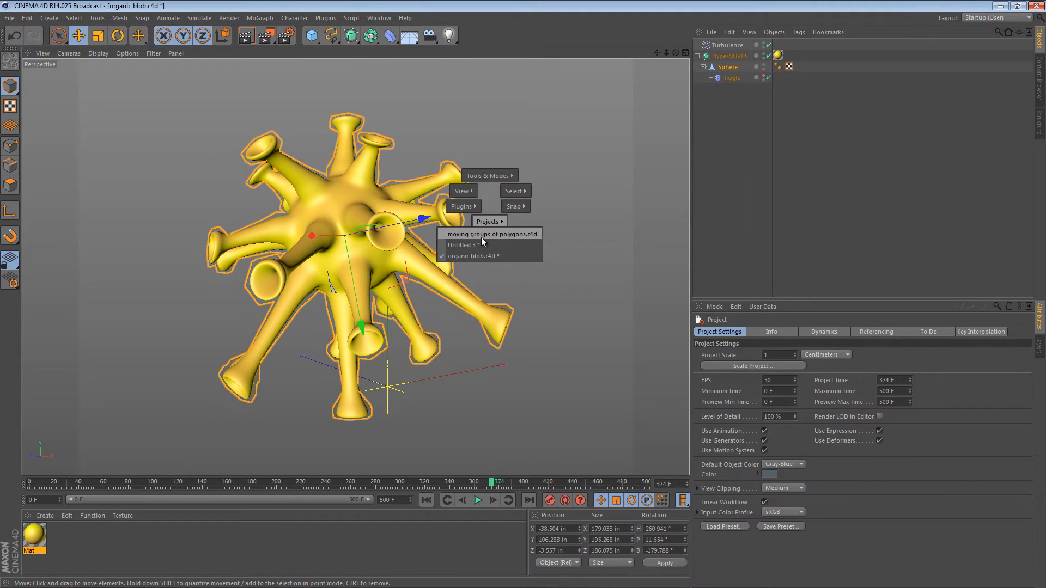
pyautogui.click(490, 234)
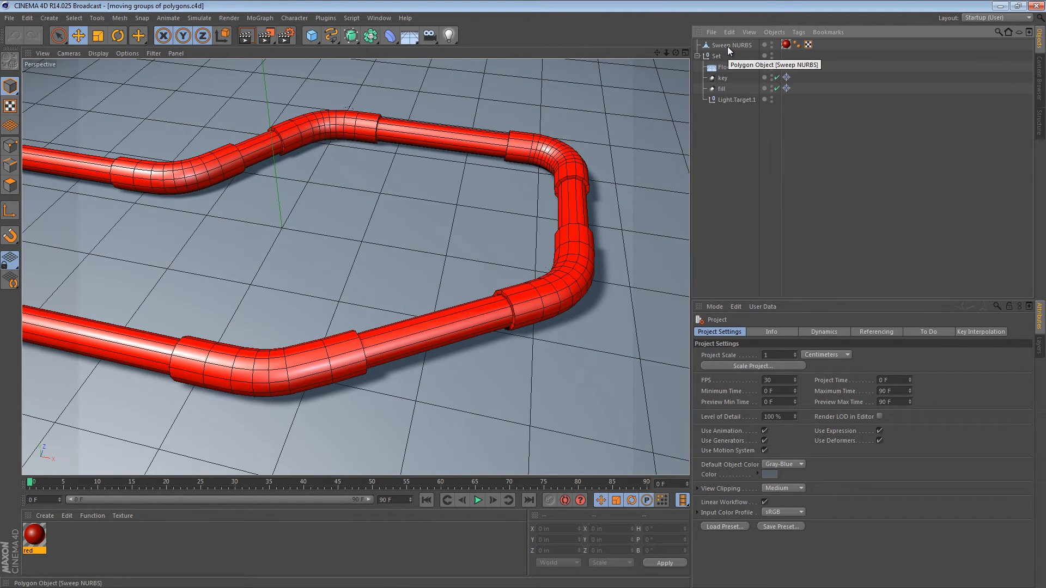
pyautogui.click(730, 44)
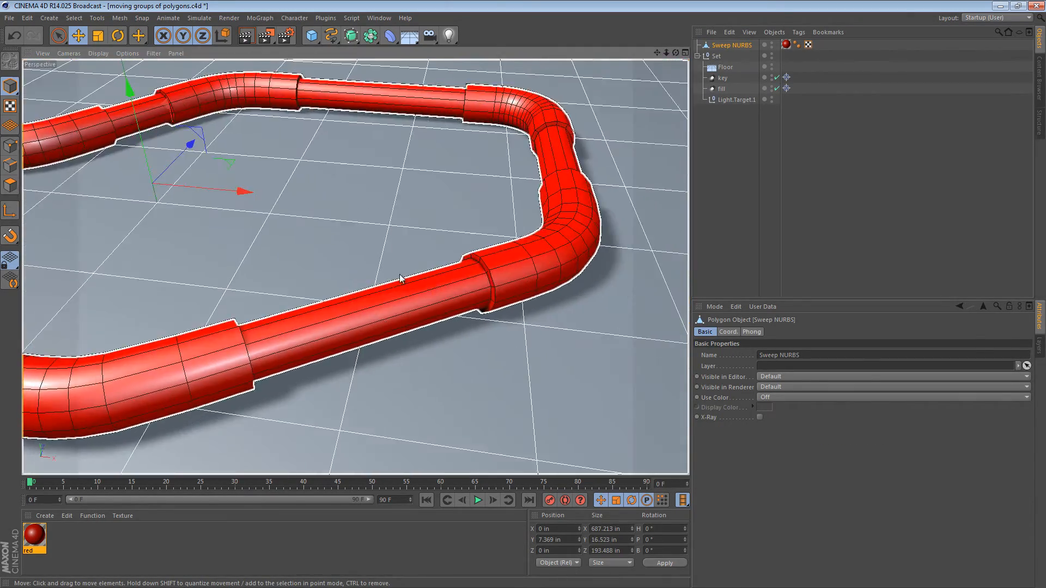
pyautogui.click(10, 166)
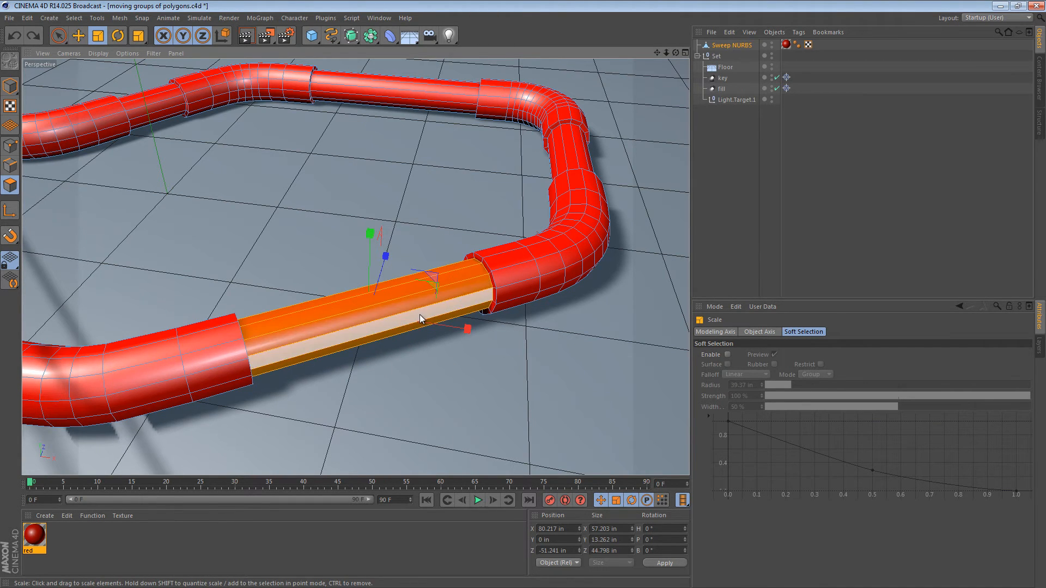
# Try Normal Move on the pipe section, then switch to Normal Scale to slim it to about 86%
pyautogui.rightClick(420, 319)
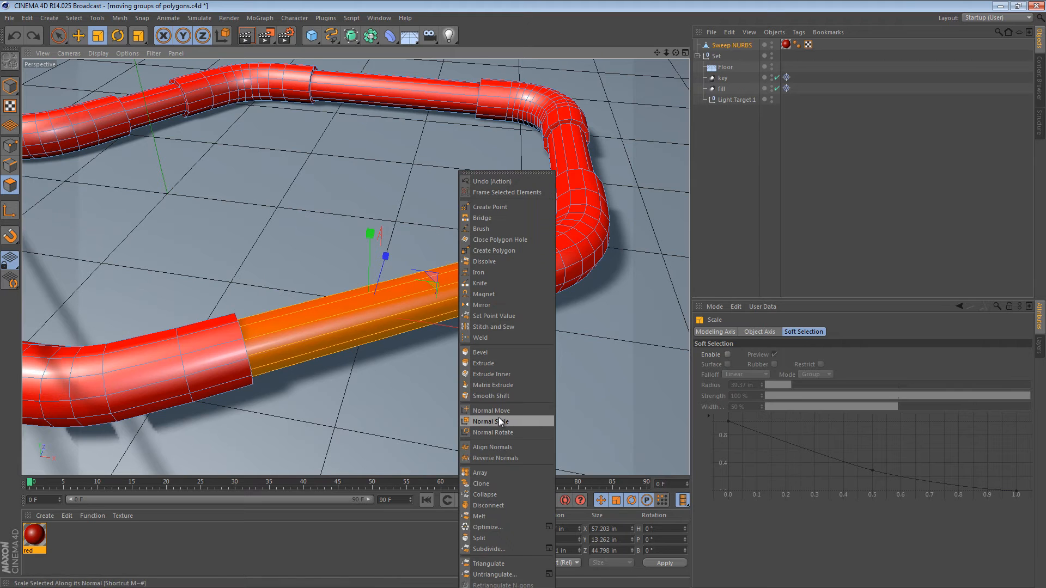
pyautogui.click(491, 410)
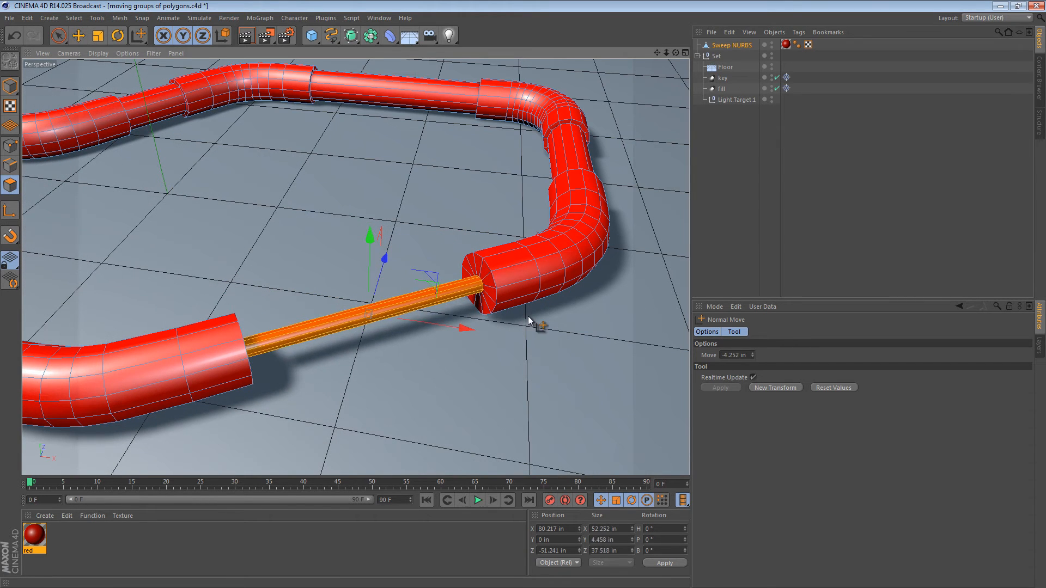
pyautogui.rightClick(526, 321)
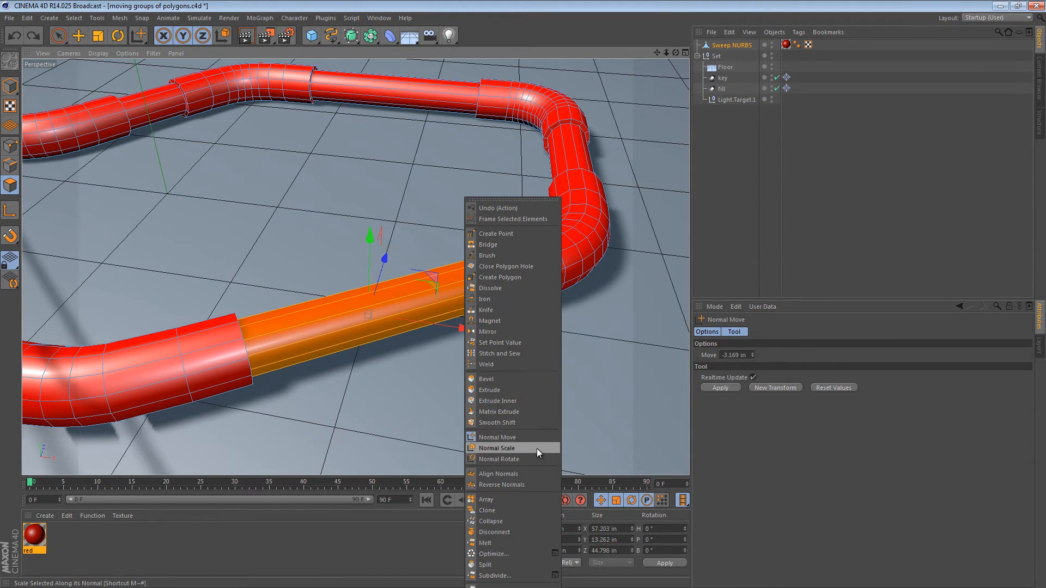
pyautogui.click(498, 448)
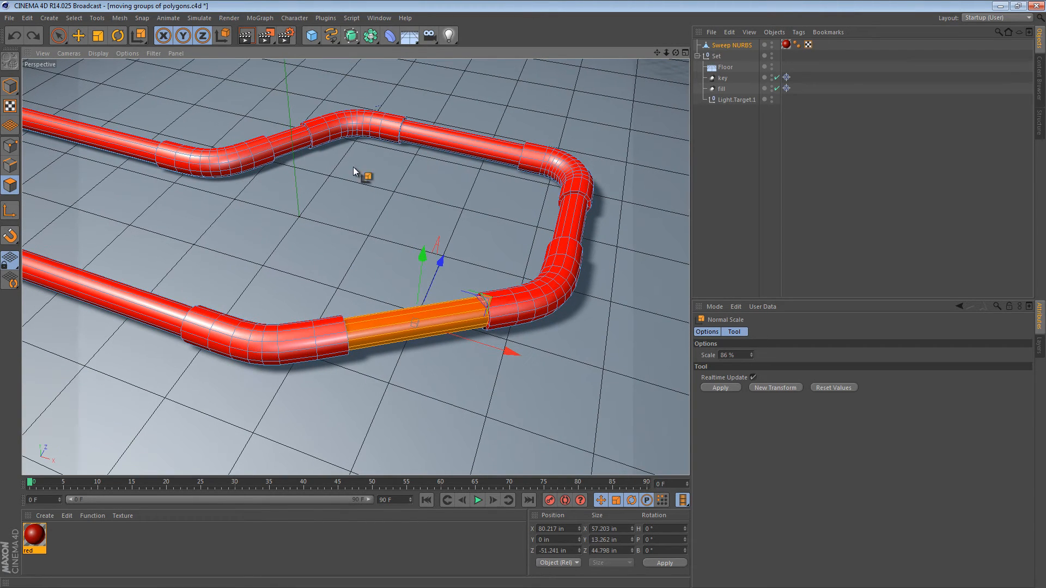
pyautogui.moveTo(224, 162)
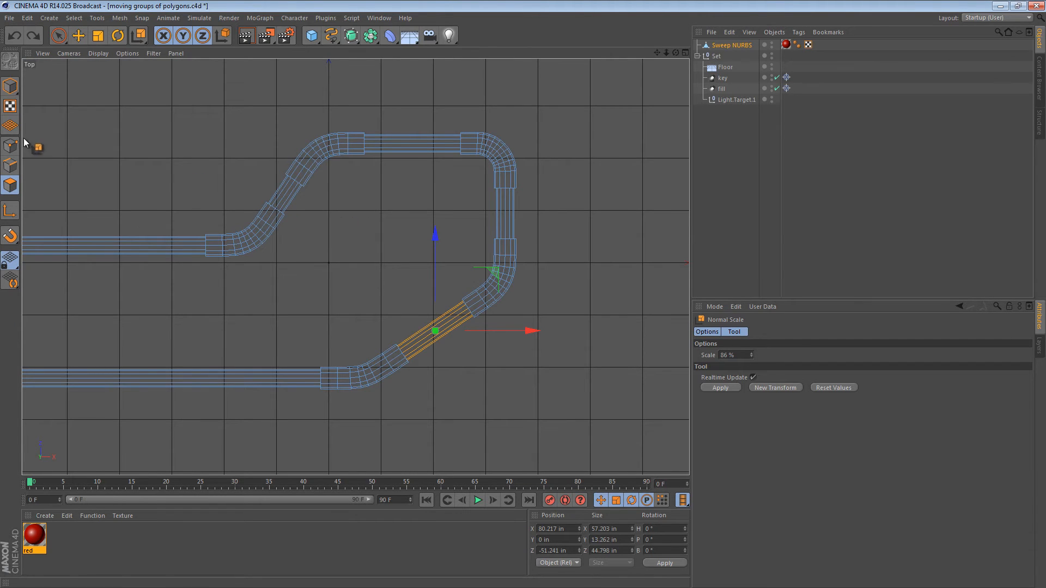
# Save the selected pipe-joint polygons as a Polygon Selection tag via Set Selection
pyautogui.click(58, 35)
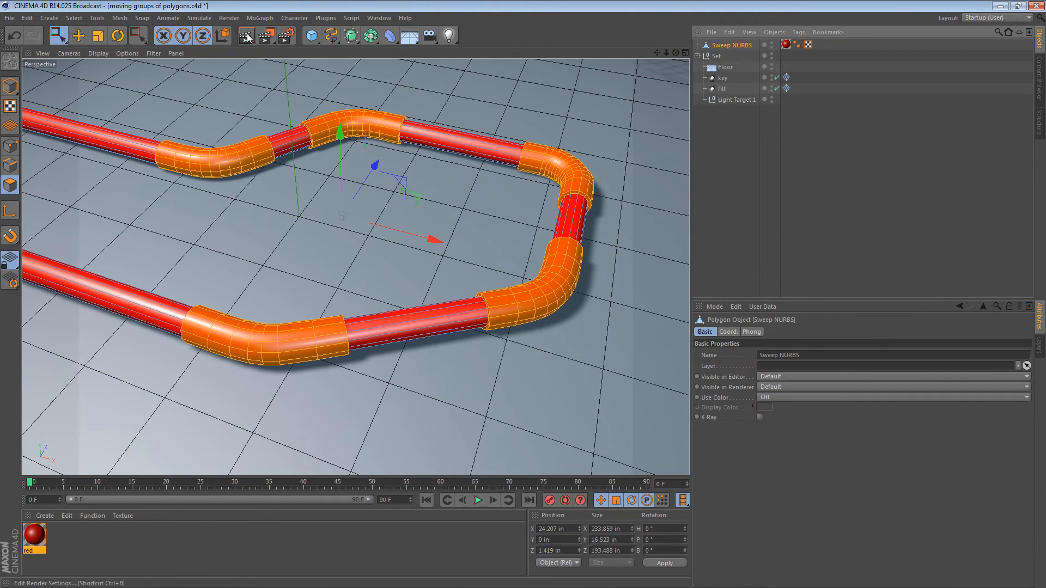
pyautogui.click(74, 17)
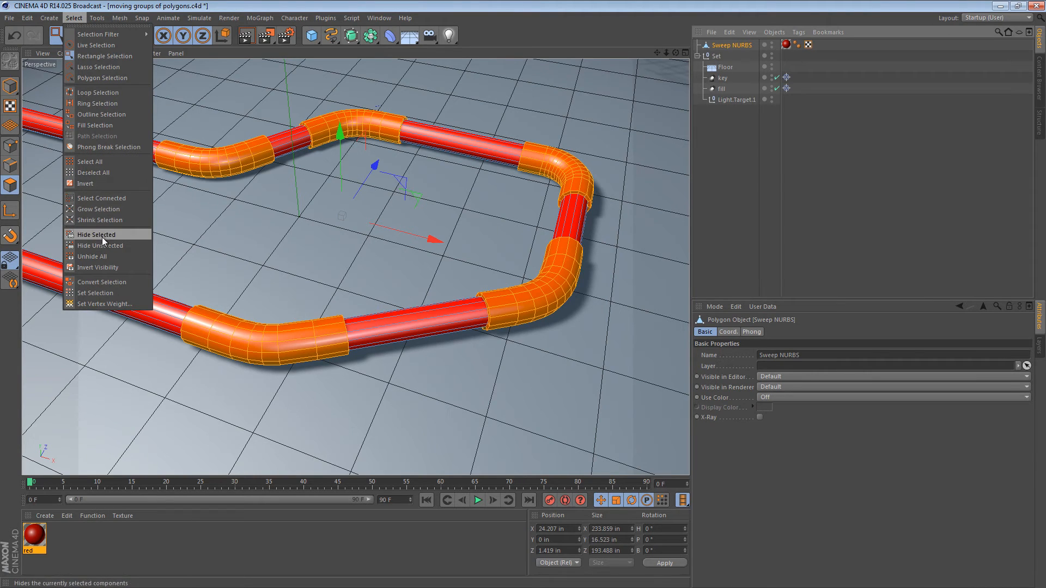
pyautogui.moveTo(101, 33)
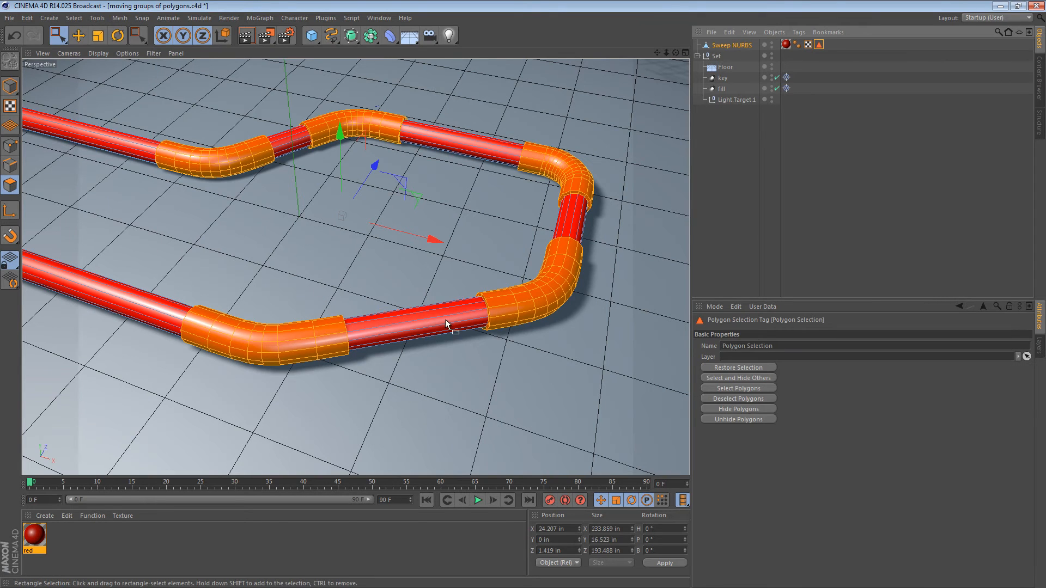
# Create a new orange-yellow material and apply it to the joint selection tag
pyautogui.click(44, 516)
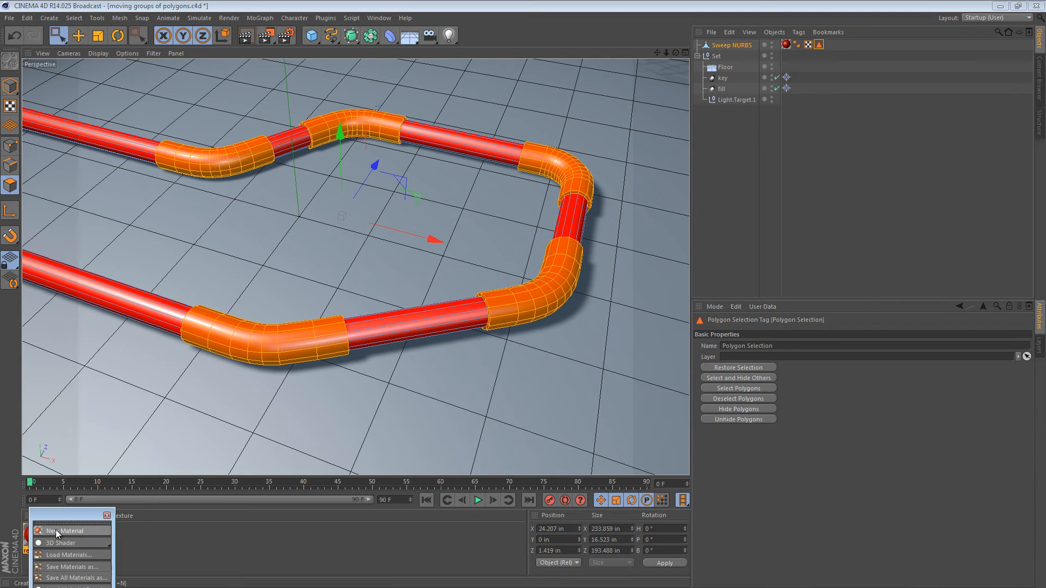
pyautogui.click(59, 531)
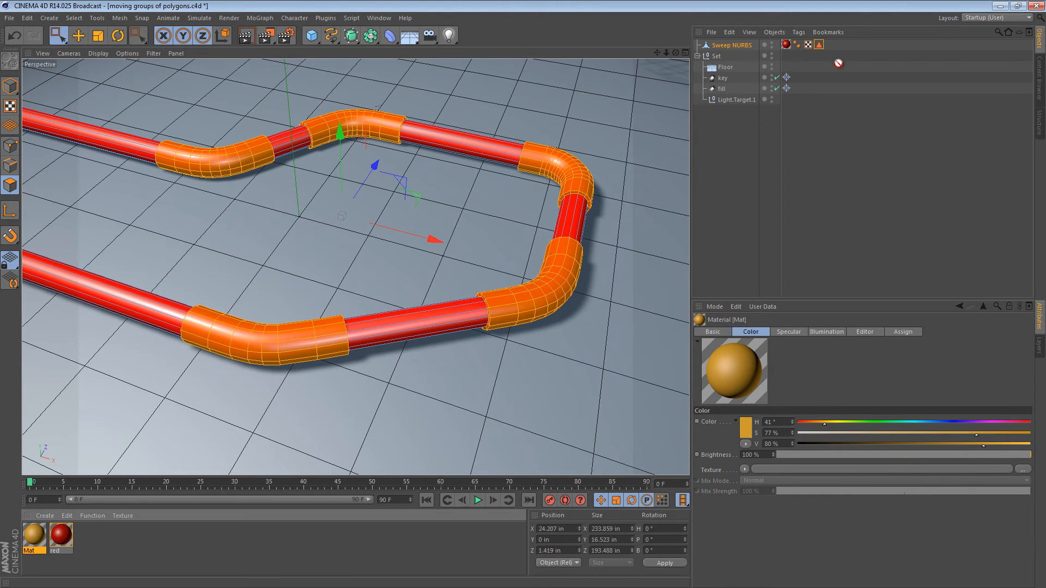
pyautogui.click(819, 45)
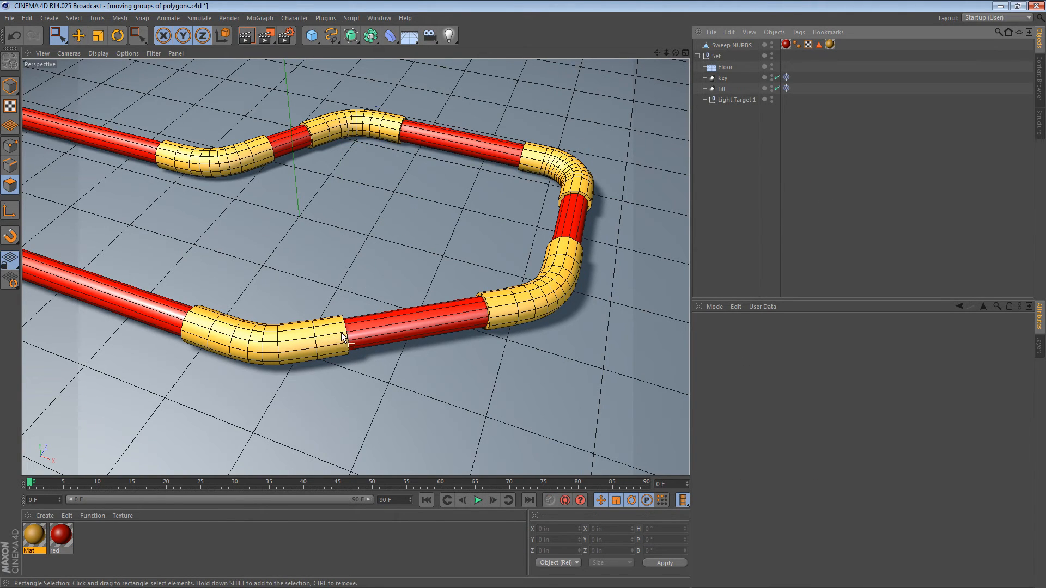
pyautogui.moveTo(572, 237)
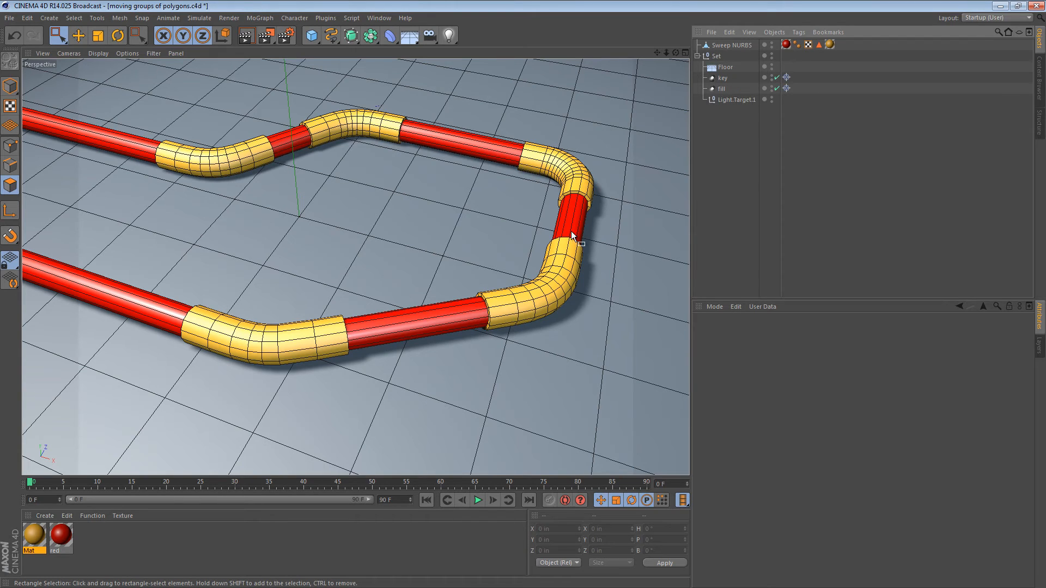
pyautogui.moveTo(500, 253)
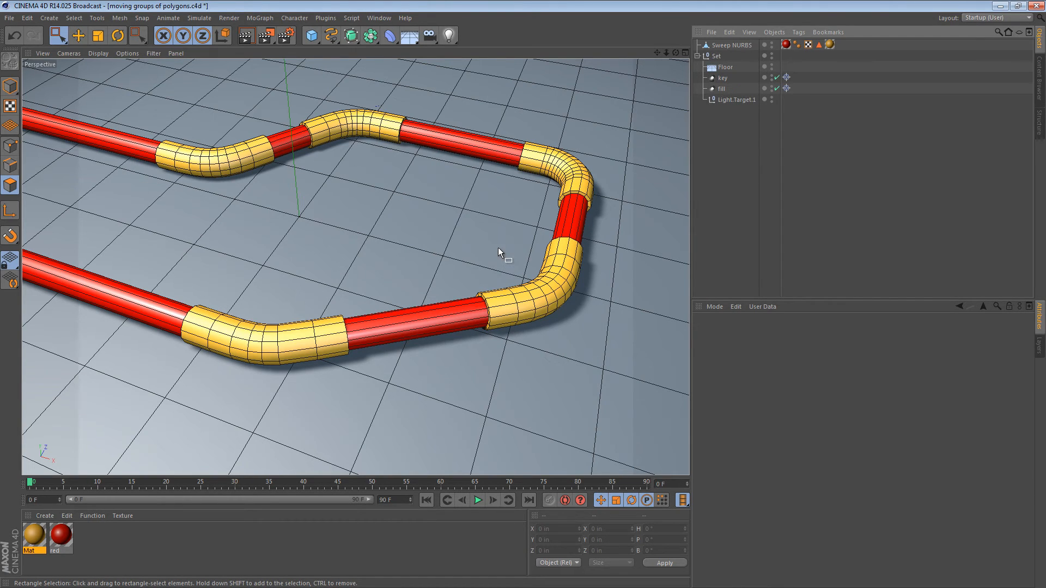
pyautogui.moveTo(499, 261)
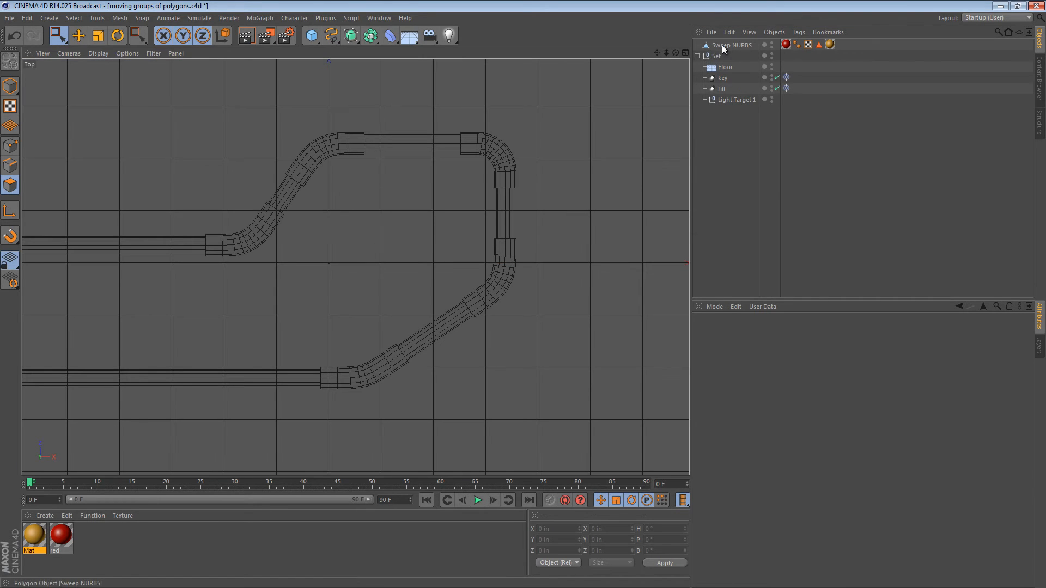
# Select the Sweep NURBS pipe and reselect its yellow joint polygons
pyautogui.click(731, 45)
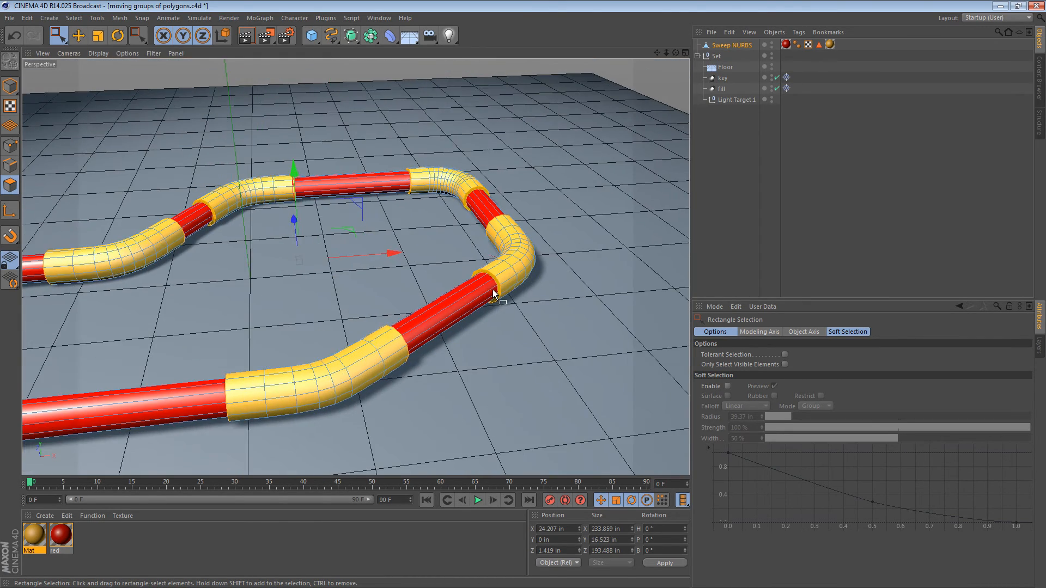
pyautogui.scroll(3)
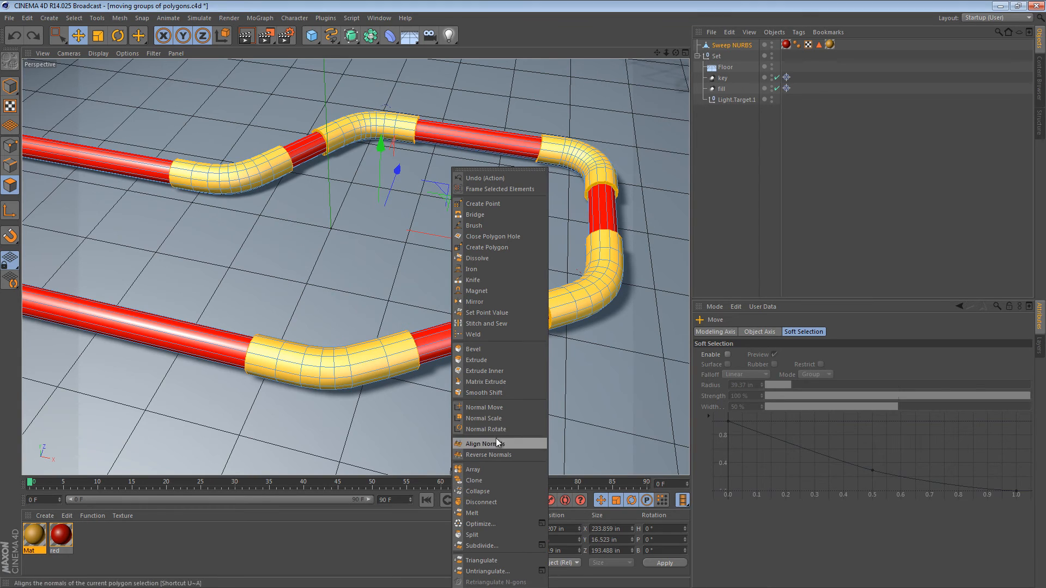
# Flare the yellow joints outward with Normal Move, thicker than the red pipe
pyautogui.click(484, 407)
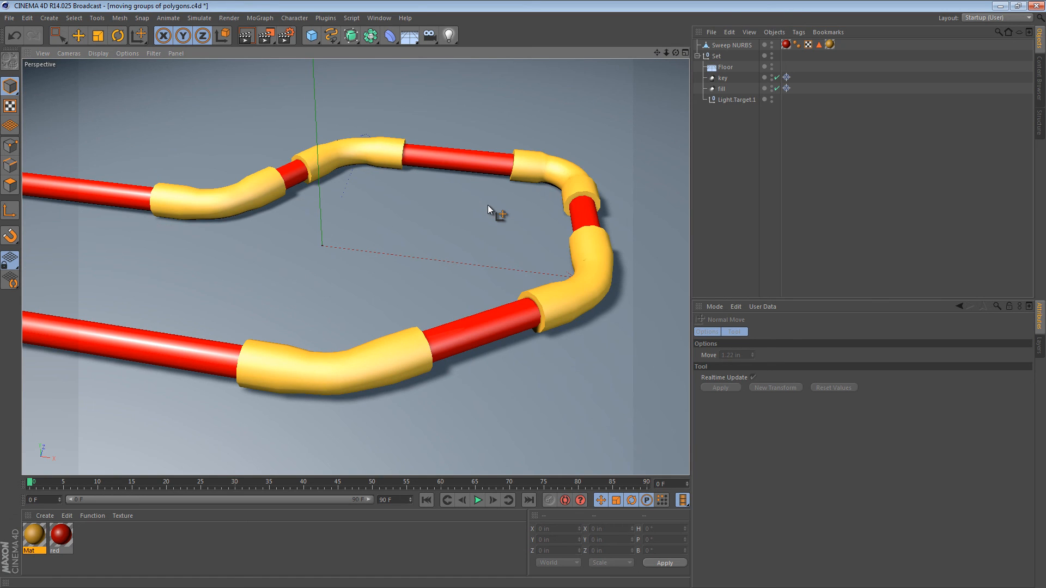
pyautogui.moveTo(489, 195)
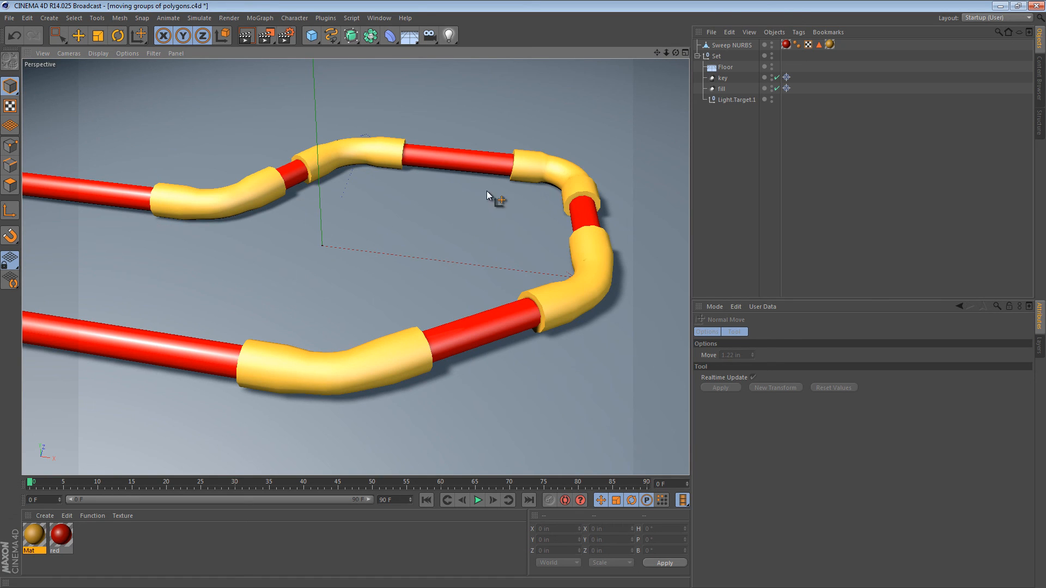